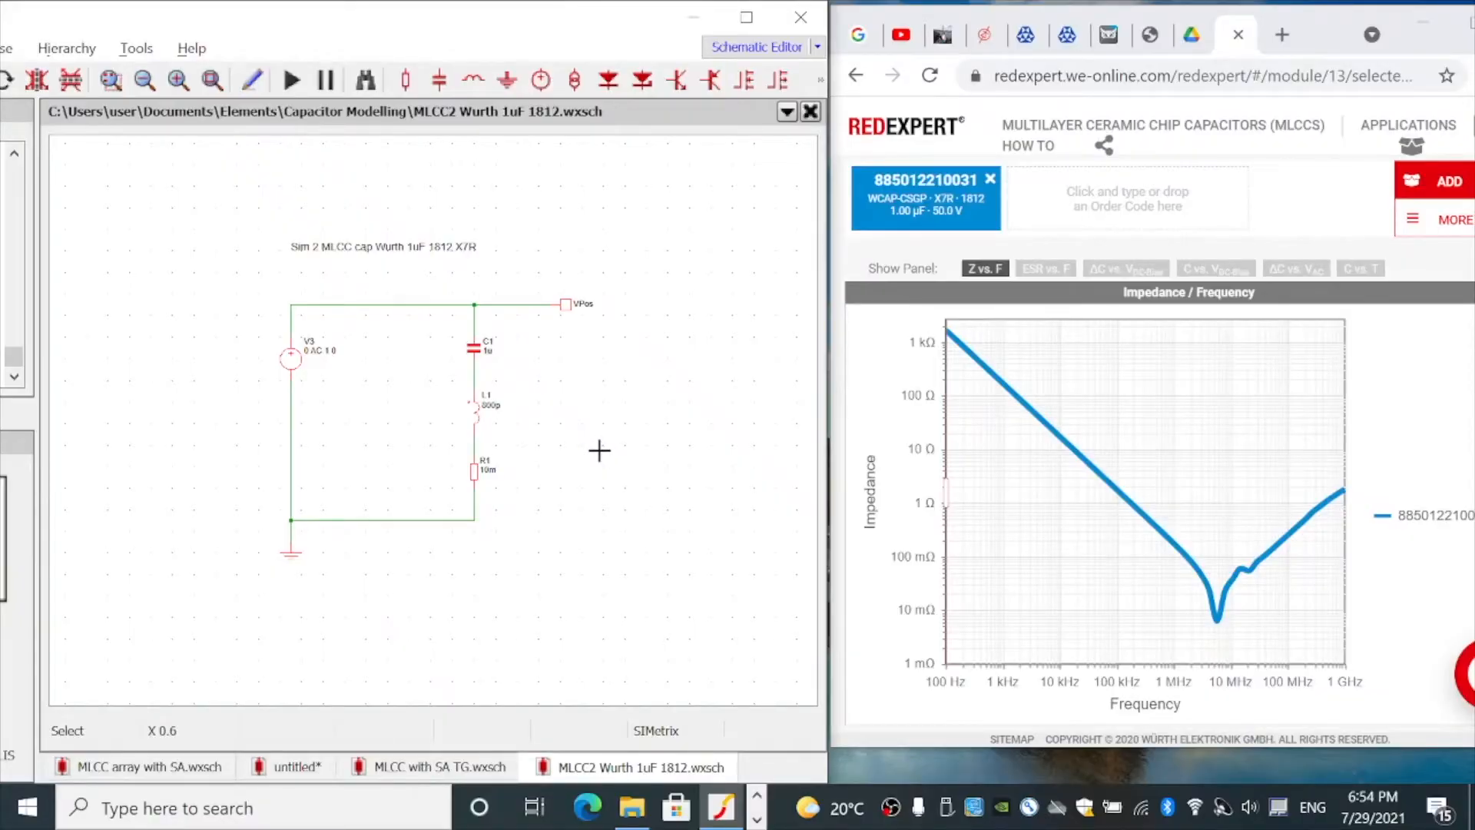
{"action": "mouse_move", "coordinate": [545, 381]}
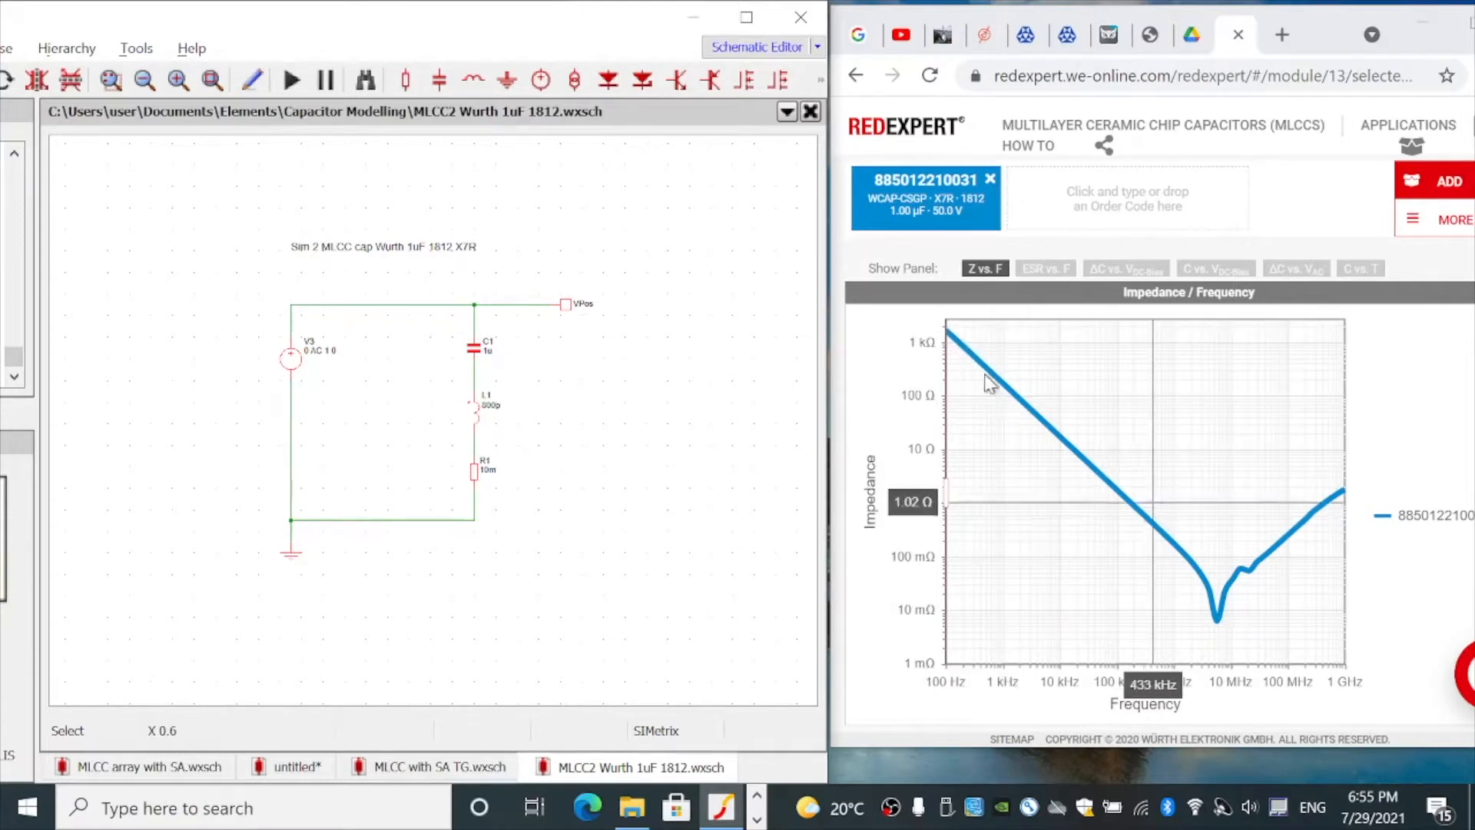
{"action": "mouse_move", "coordinate": [1235, 607]}
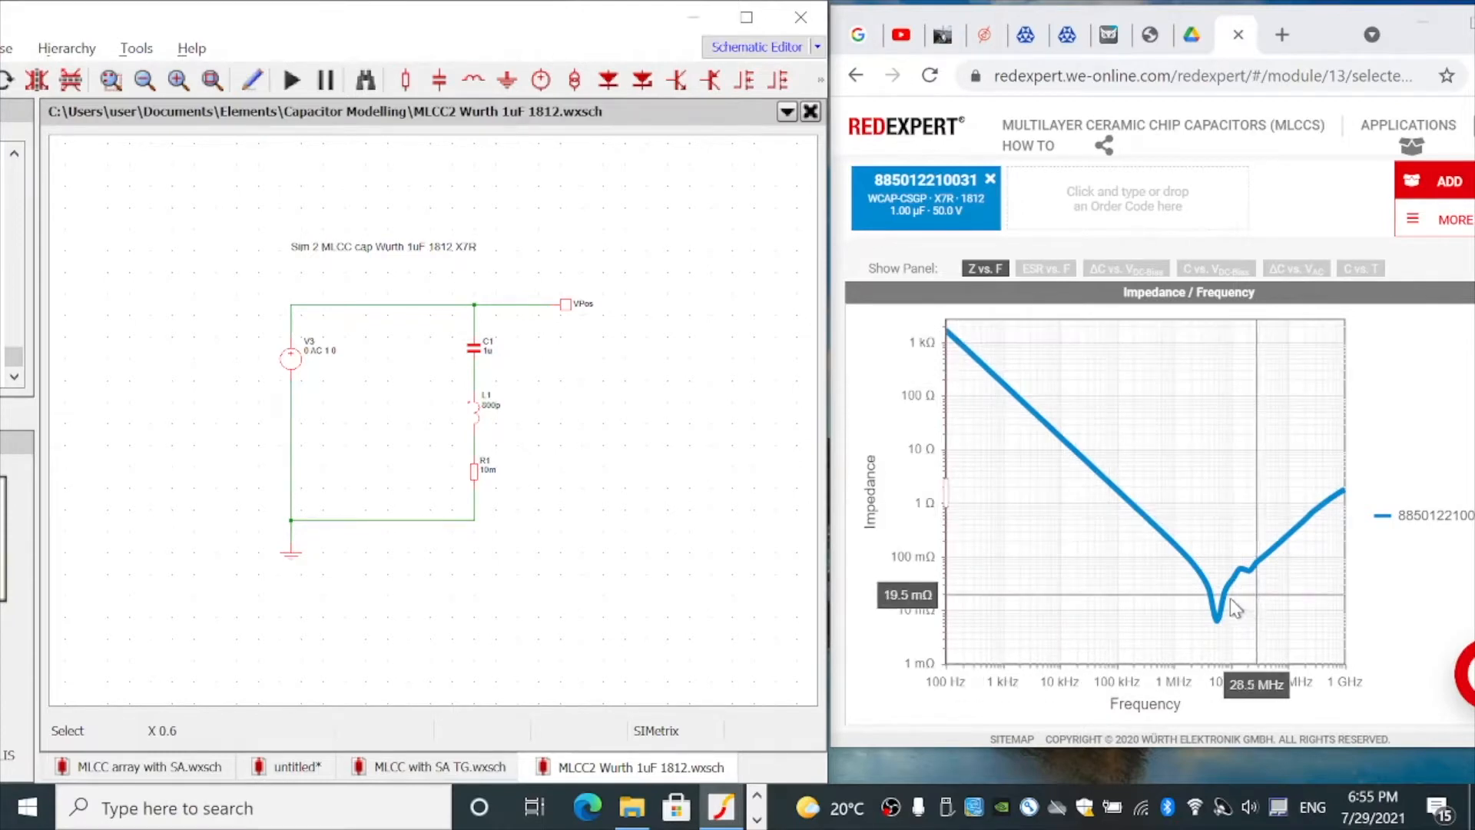
{"action": "mouse_move", "coordinate": [1308, 668]}
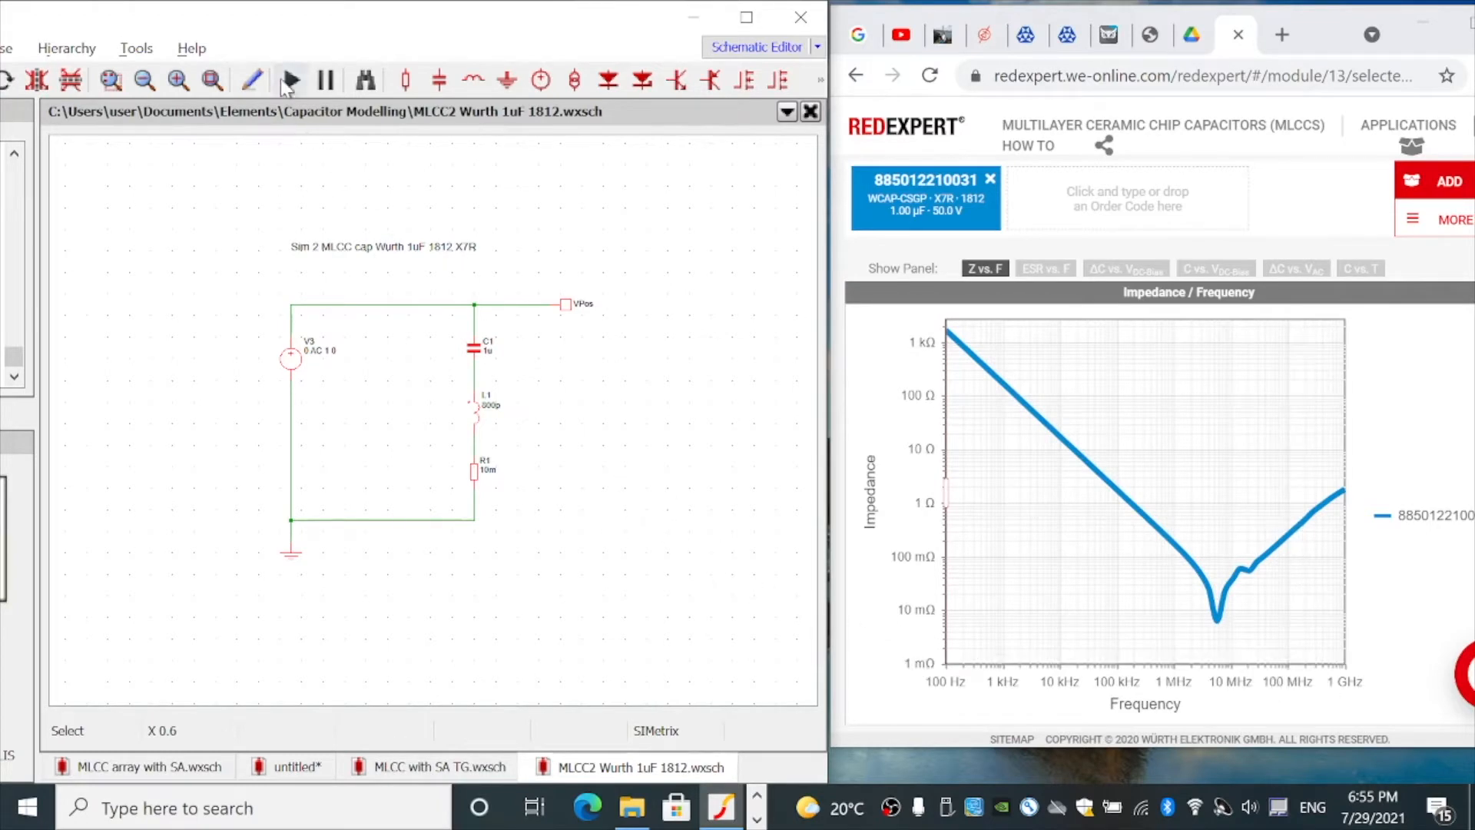
Run the MLCC model's AC simulation from 100 Hz to 1 GHz and close the completion window
{"action": "left_click", "coordinate": [290, 79]}
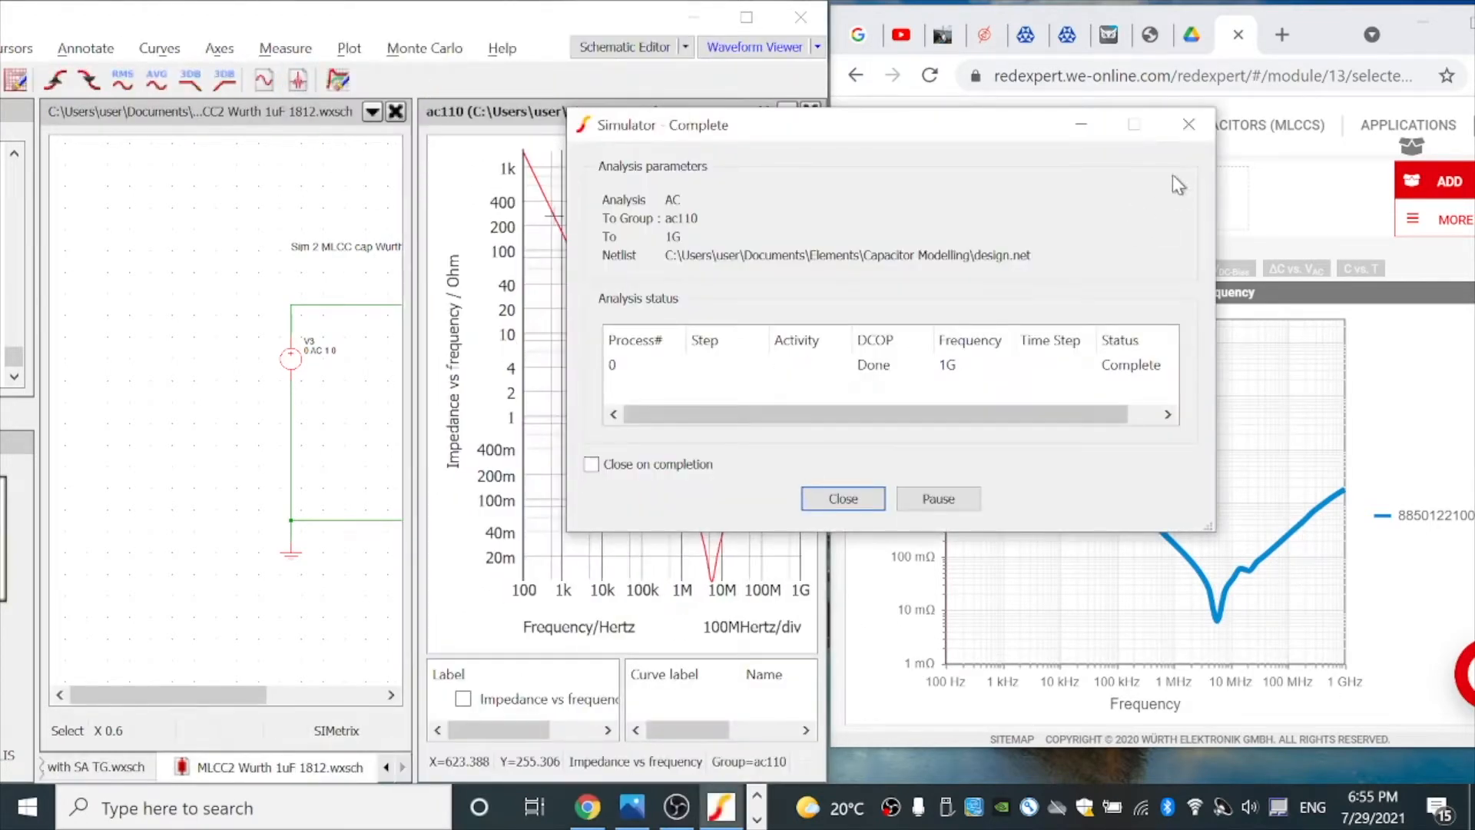
{"action": "left_click", "coordinate": [841, 499]}
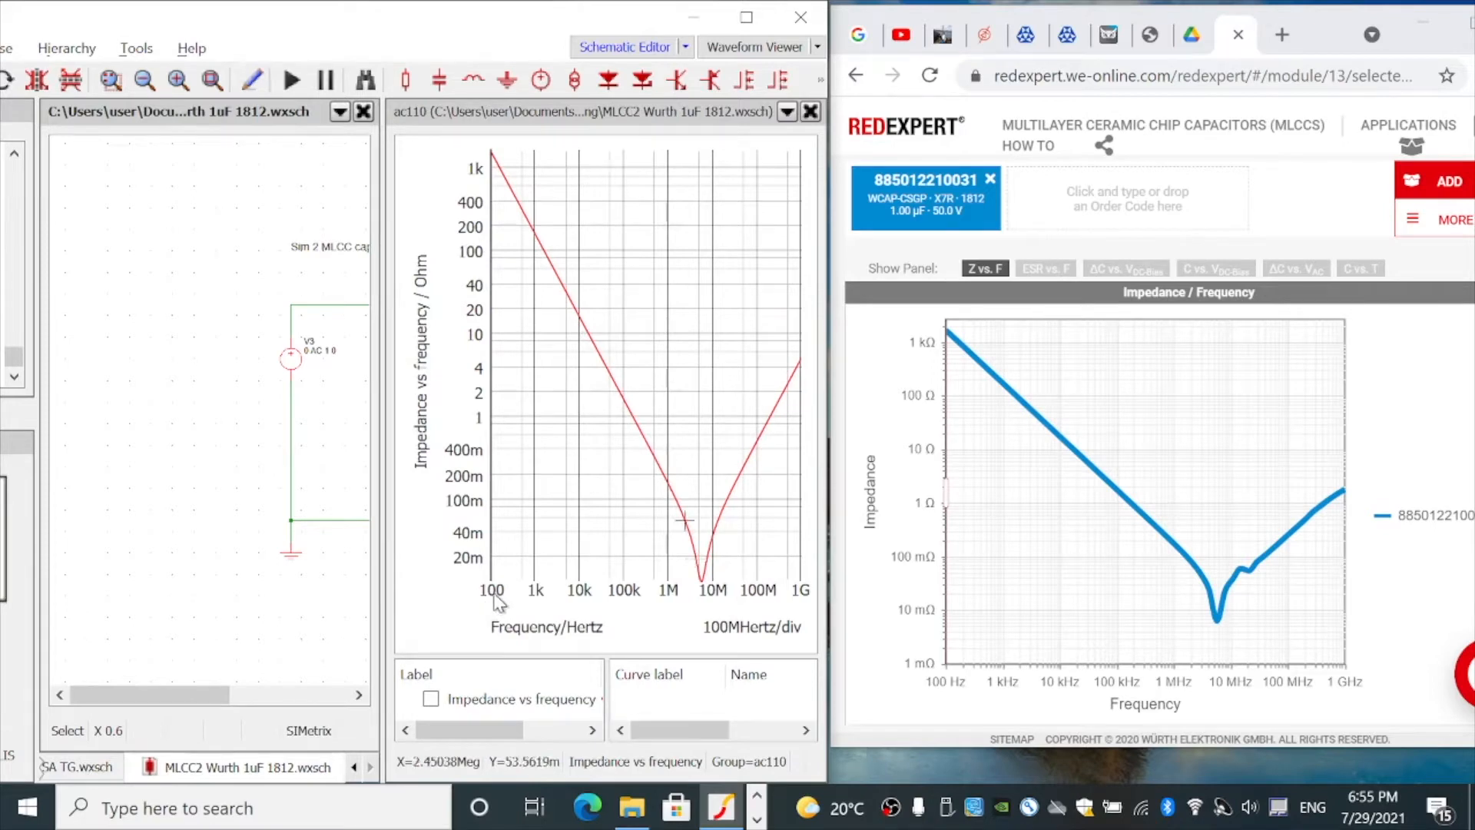
{"action": "mouse_move", "coordinate": [677, 466]}
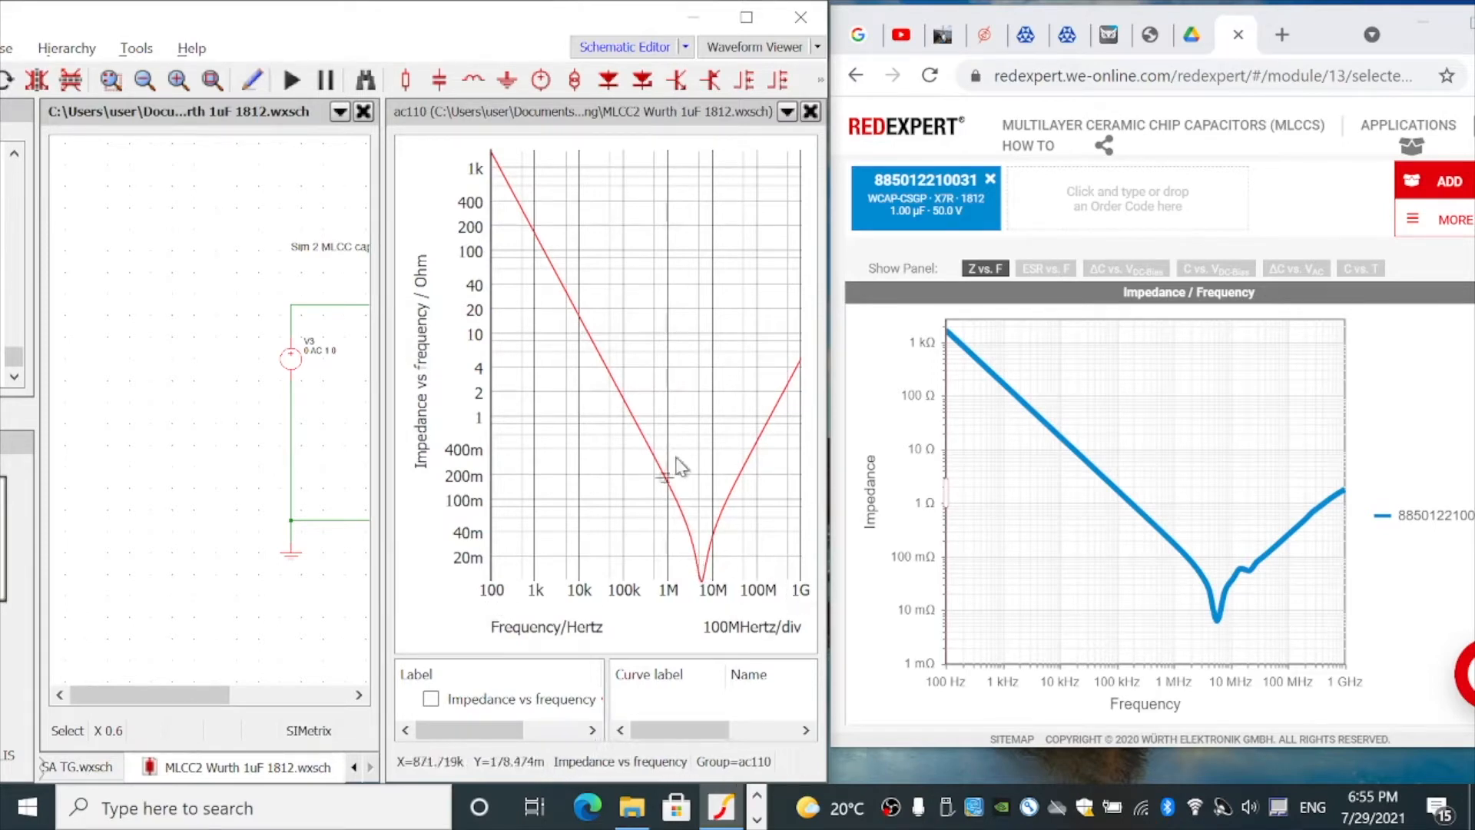
{"action": "mouse_move", "coordinate": [767, 418]}
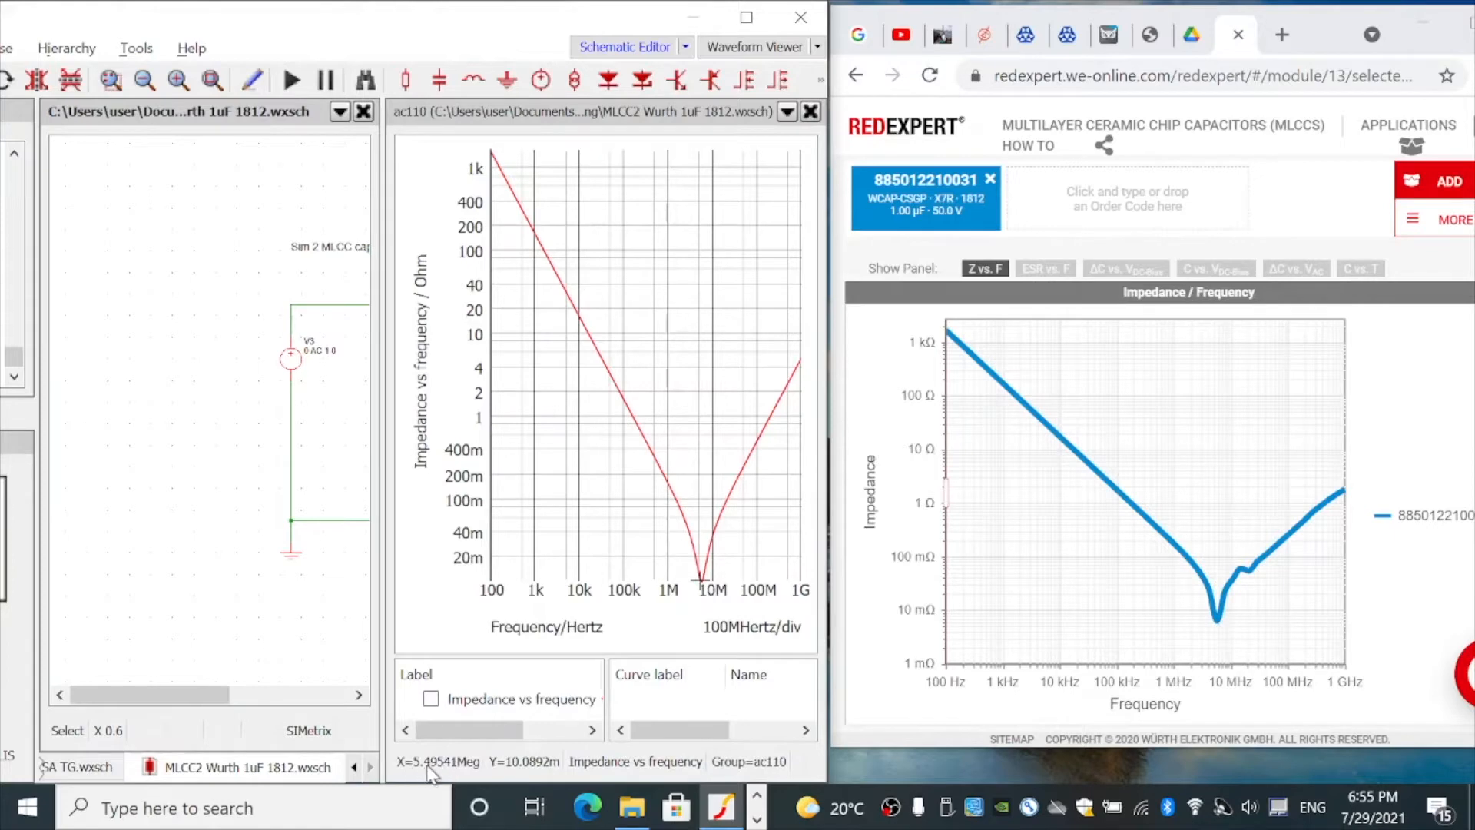
{"action": "mouse_move", "coordinate": [513, 569]}
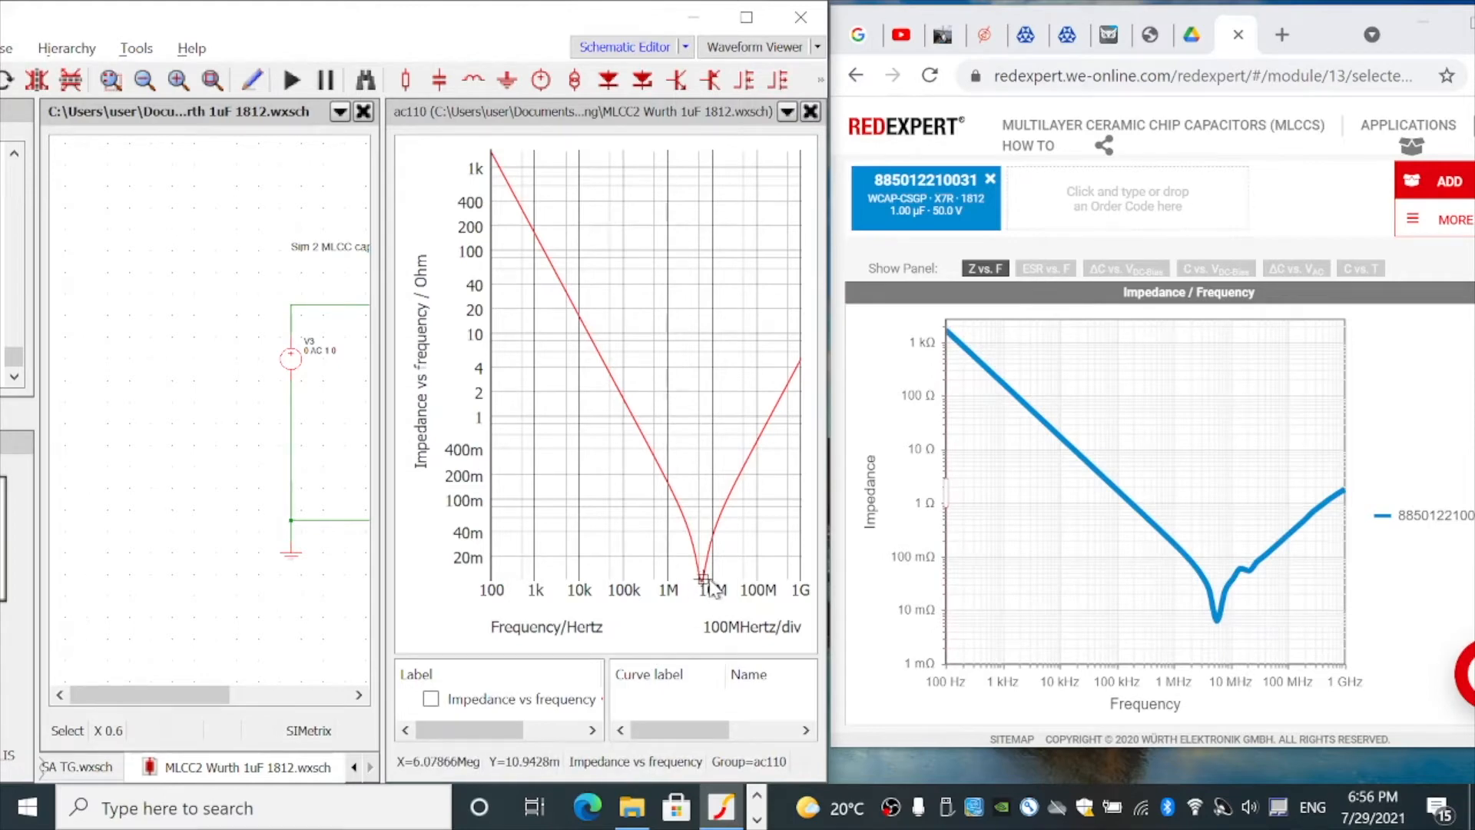
{"action": "mouse_move", "coordinate": [307, 574]}
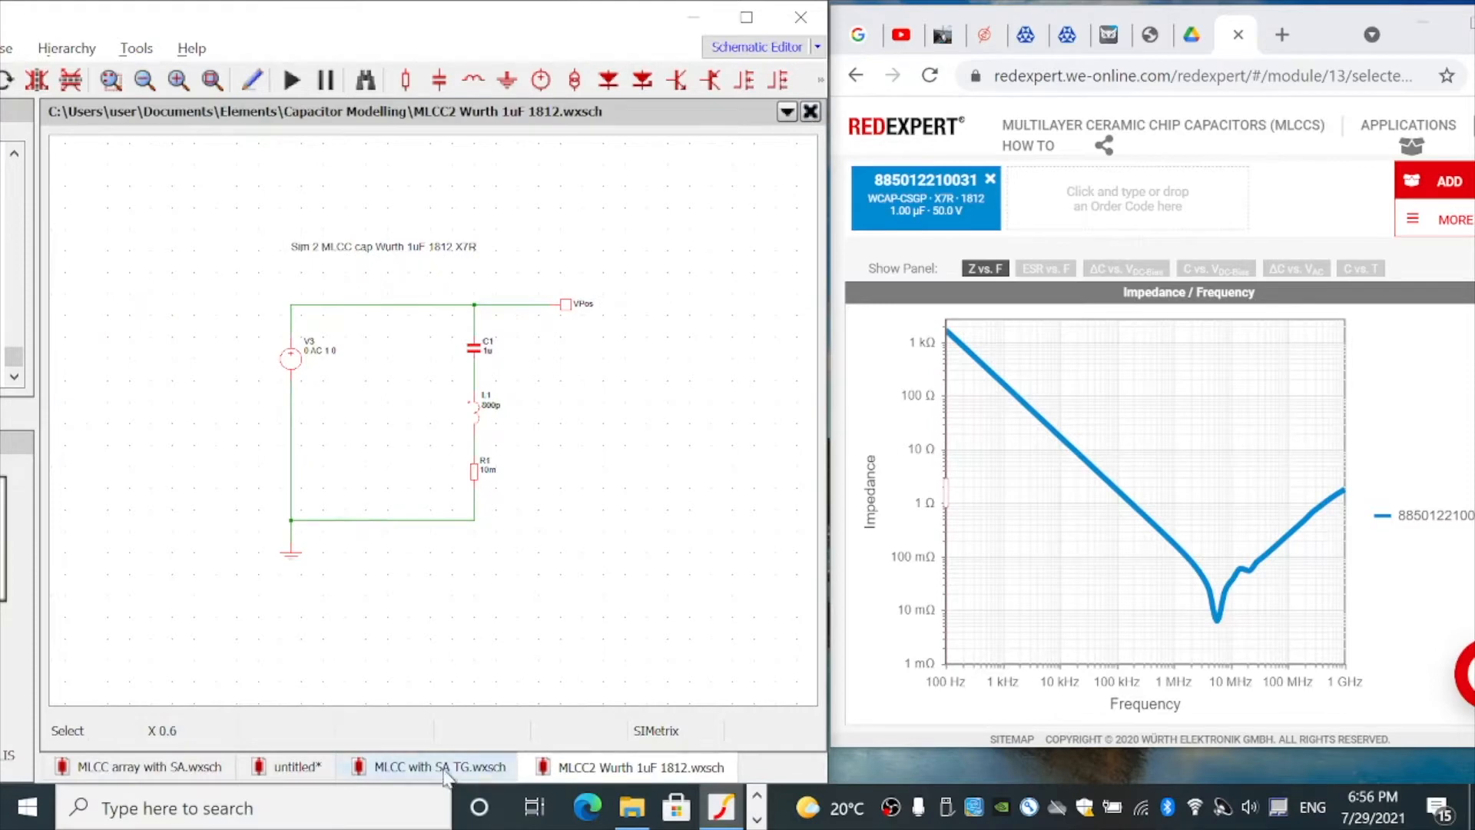
In the MLCC with SA TG schematic, move transmission line T1 after inductor L2
{"action": "left_click", "coordinate": [439, 767]}
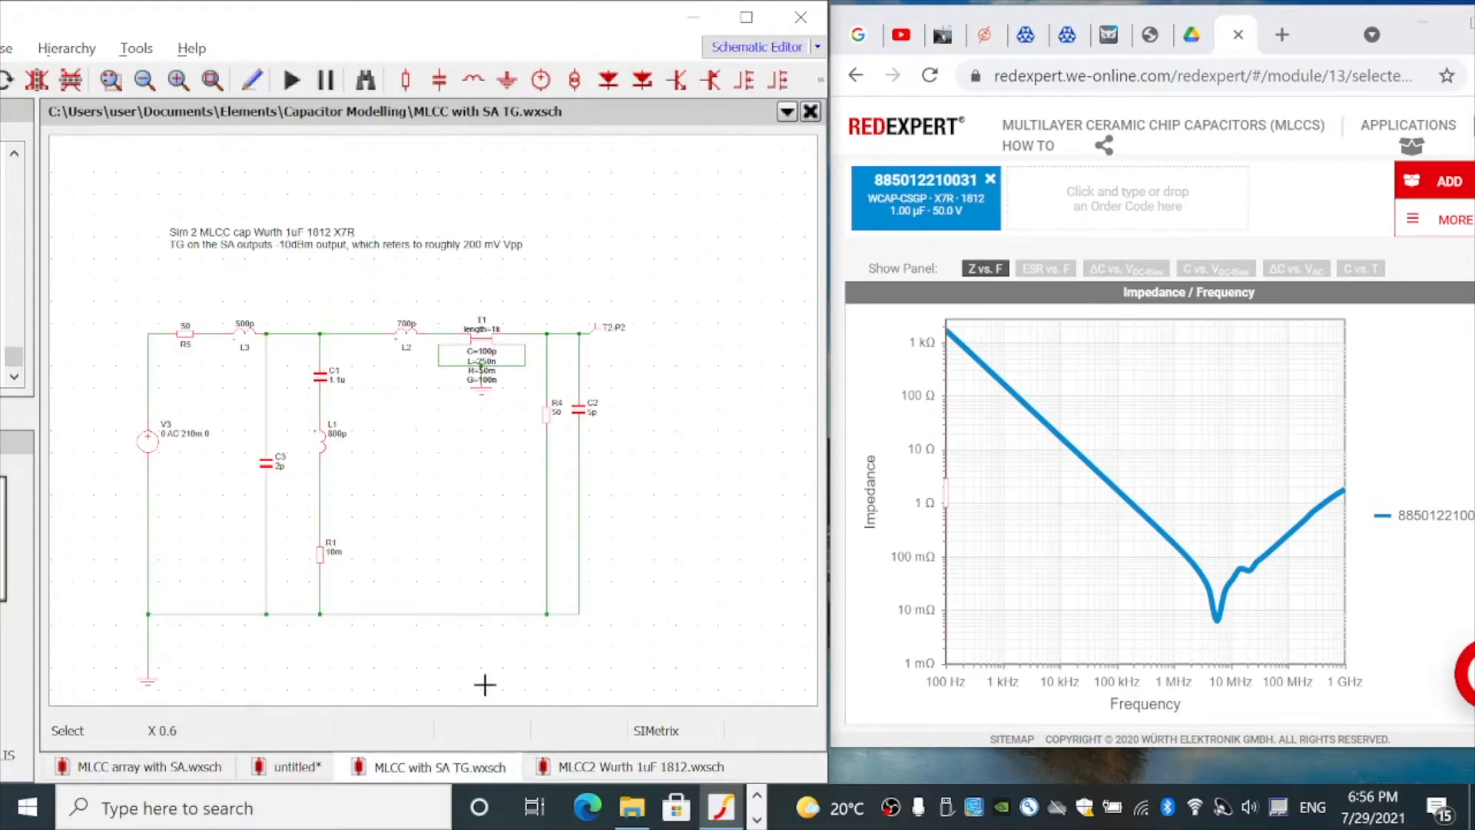
{"action": "mouse_move", "coordinate": [478, 680]}
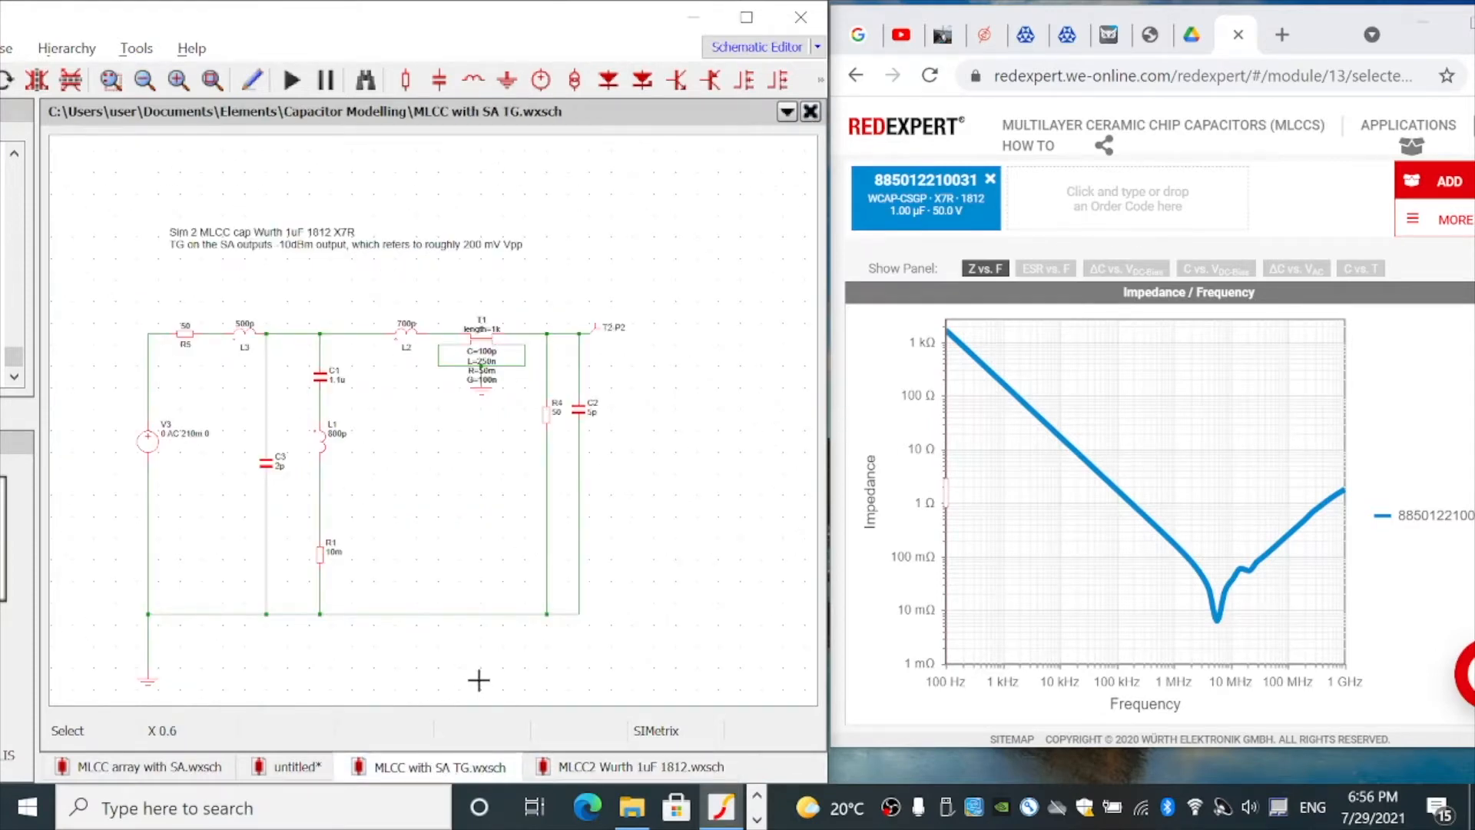
{"action": "mouse_move", "coordinate": [489, 678]}
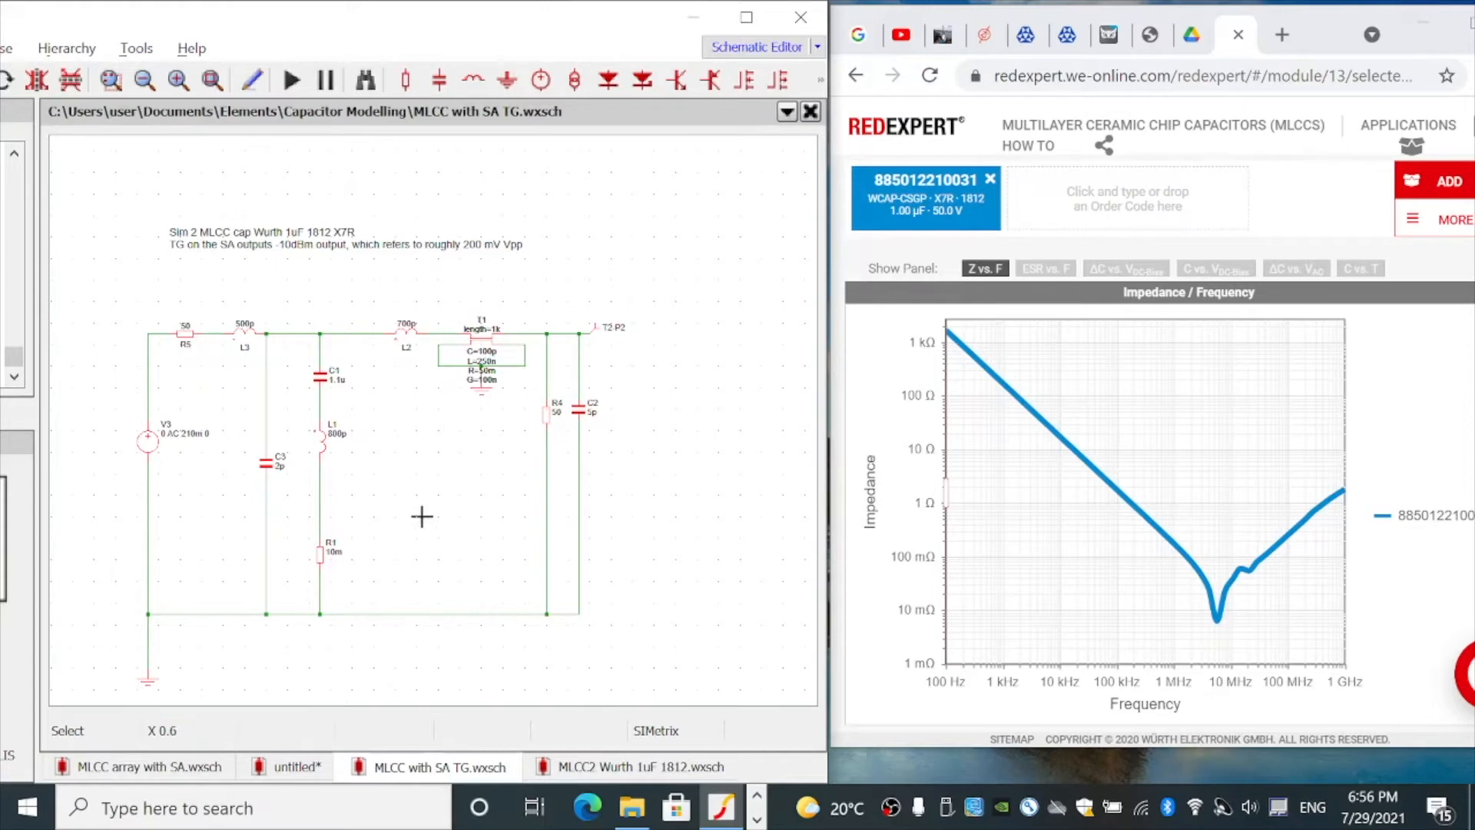
{"action": "mouse_move", "coordinate": [296, 535]}
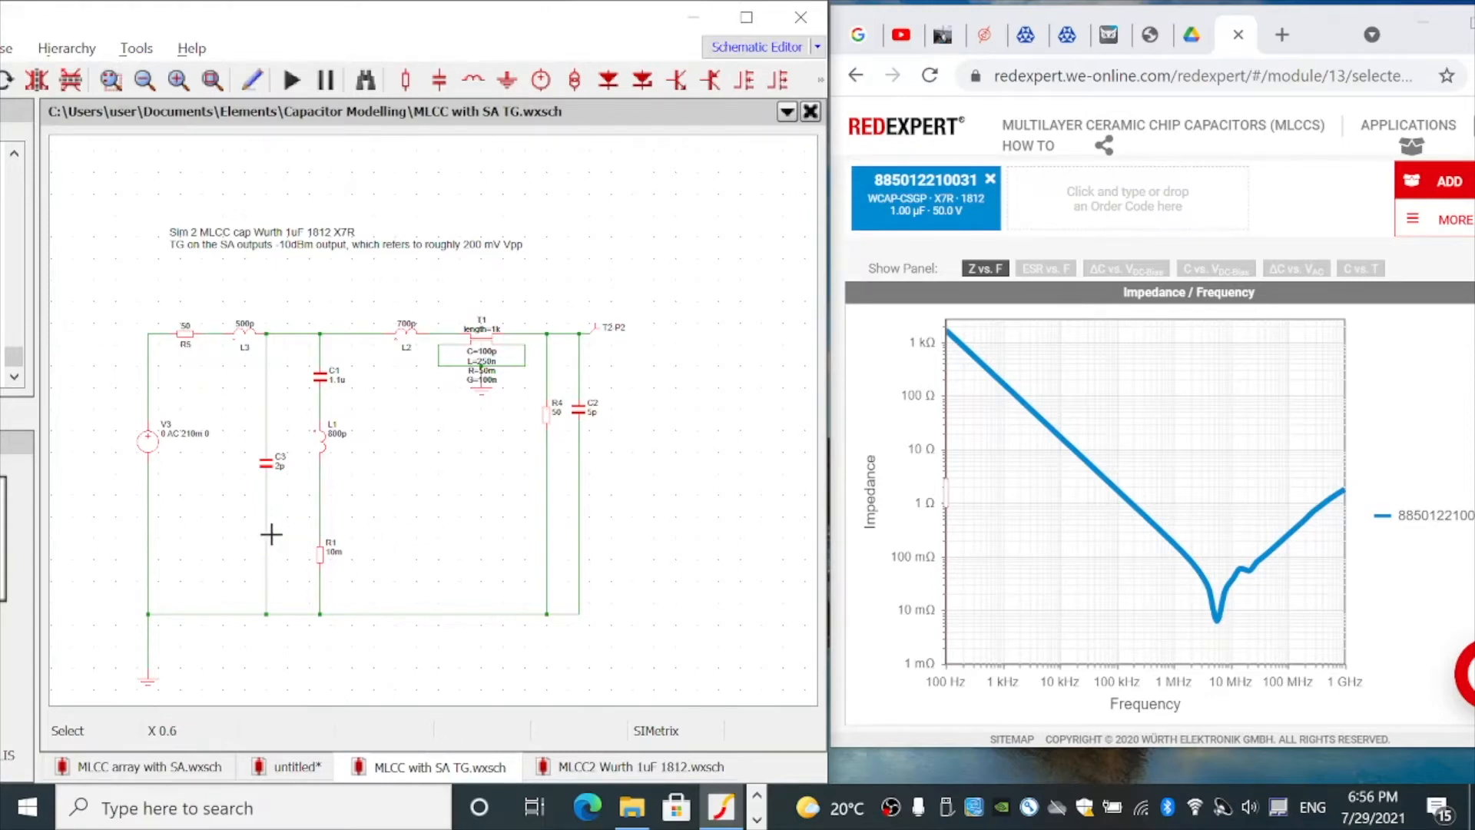
{"action": "mouse_move", "coordinate": [180, 541]}
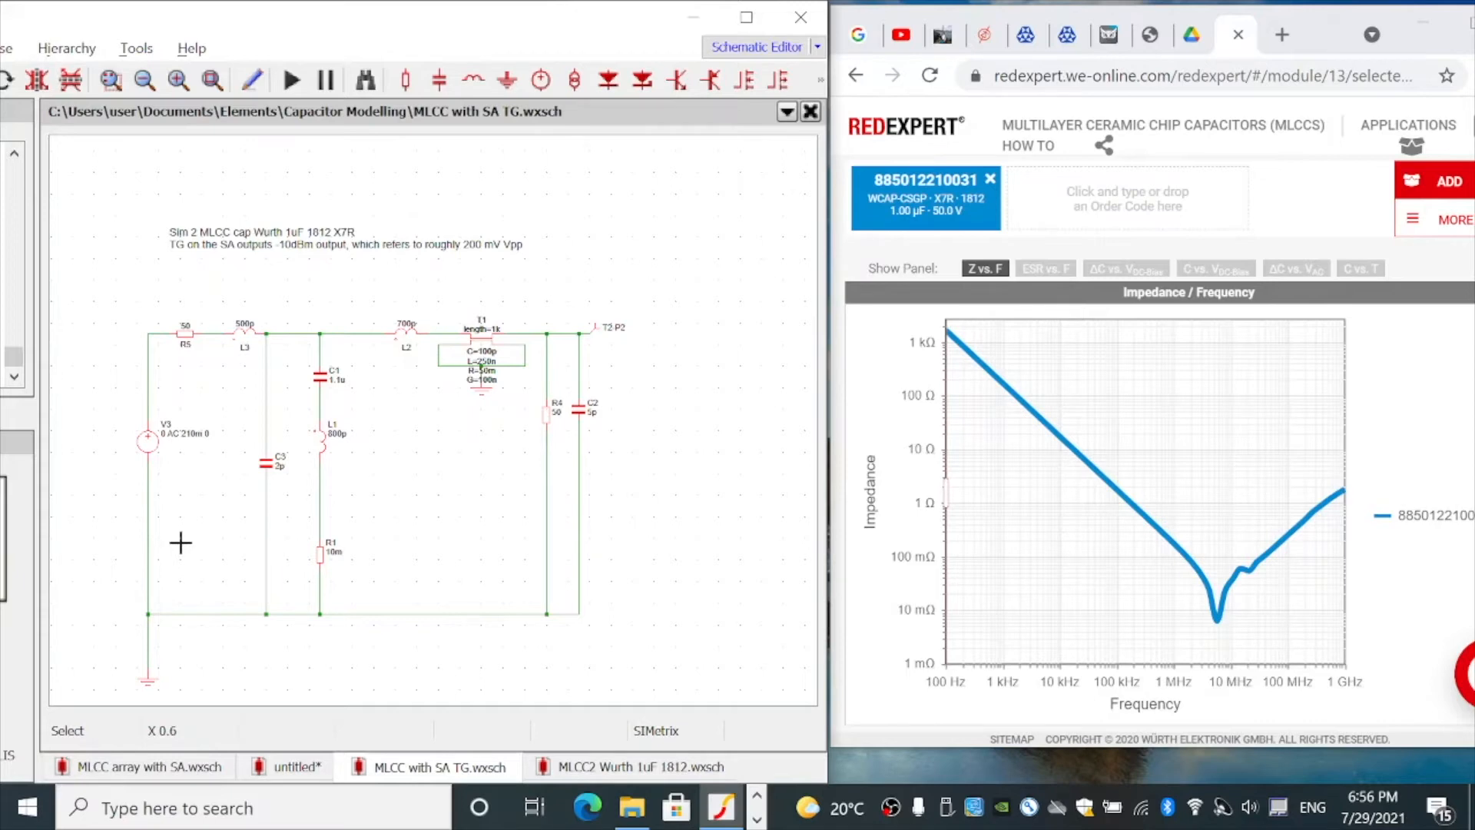
{"action": "mouse_move", "coordinate": [190, 536]}
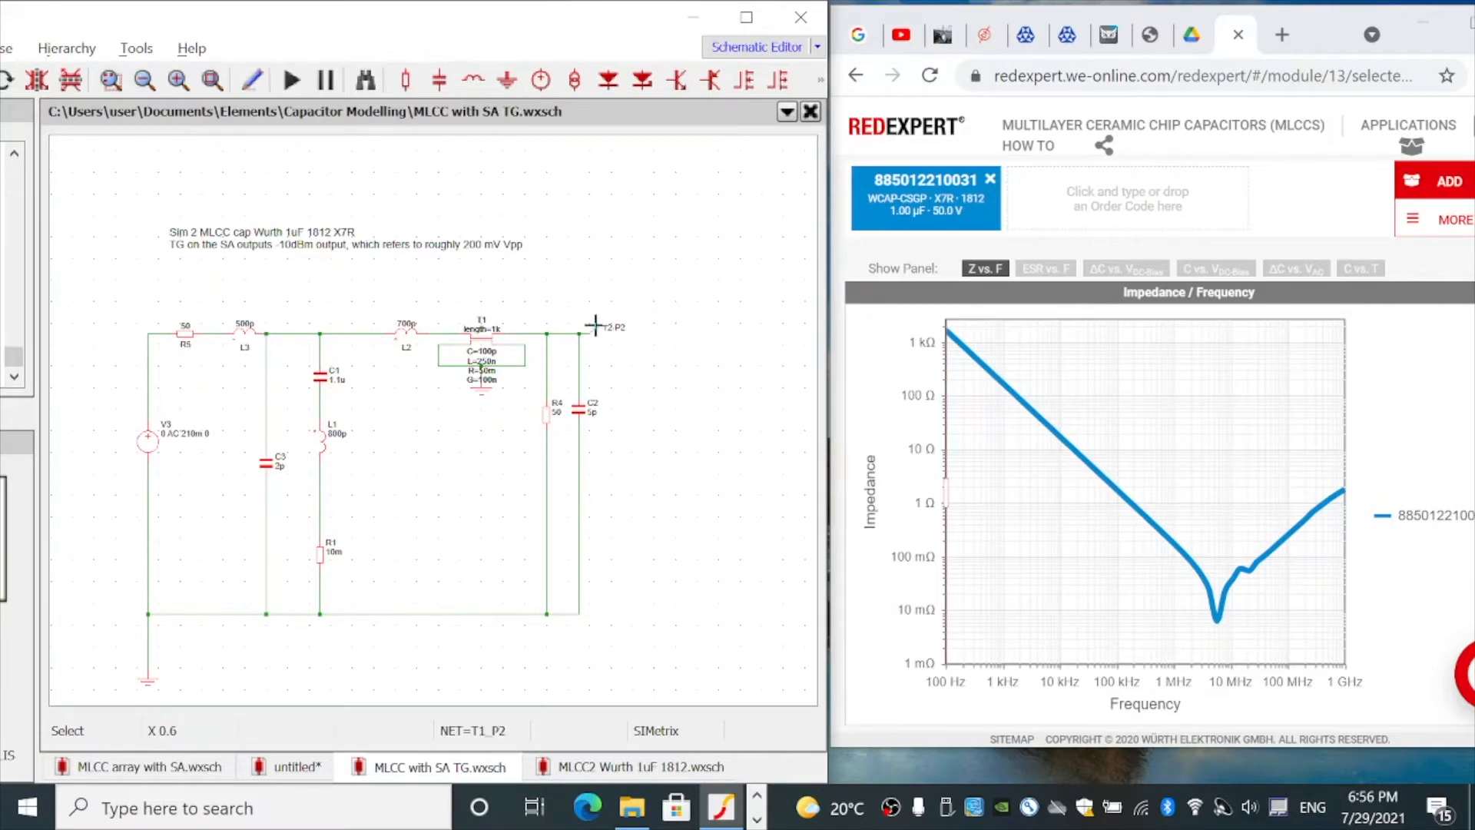
{"action": "mouse_move", "coordinate": [179, 484]}
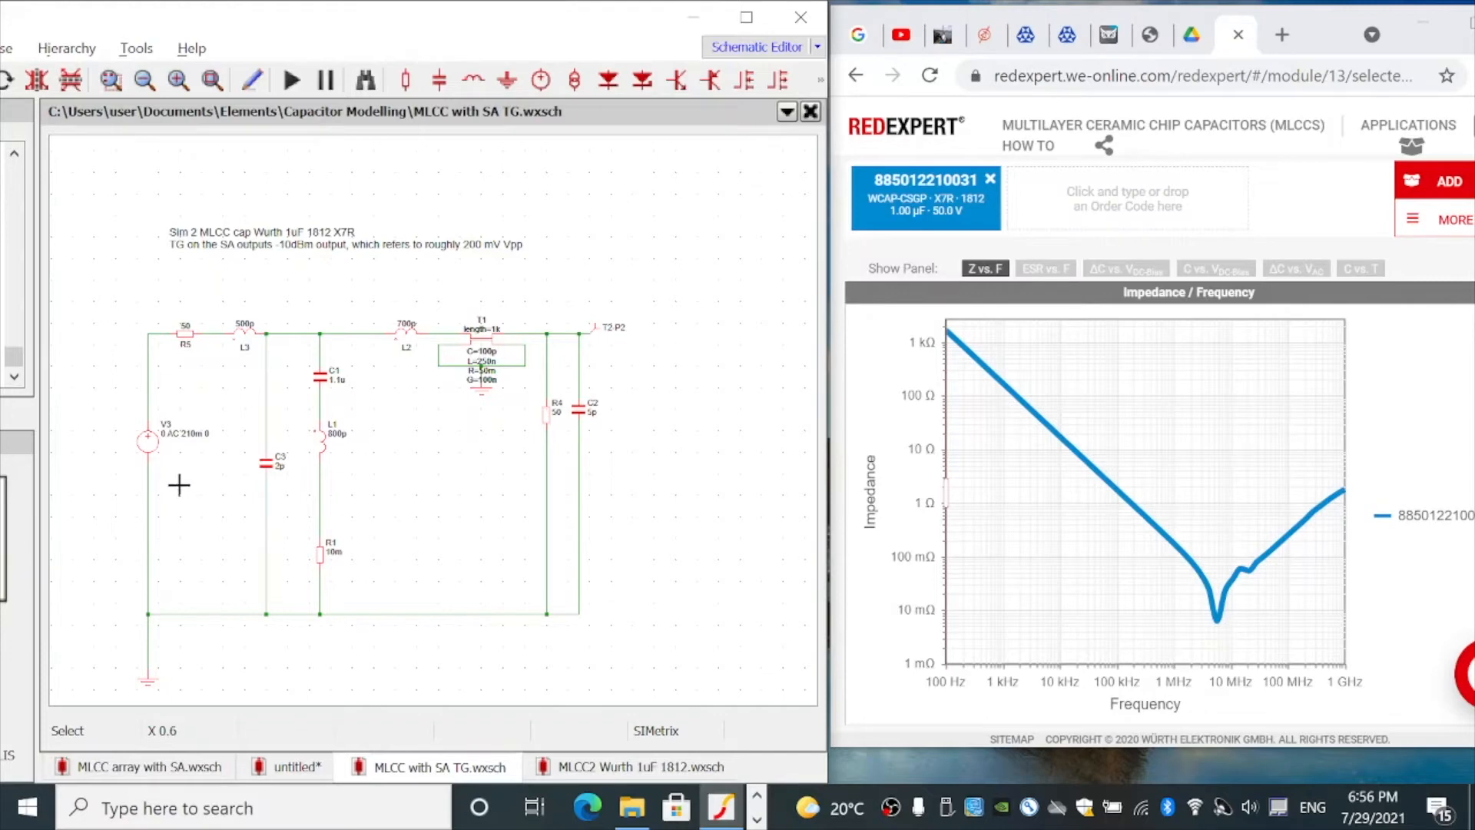
{"action": "mouse_move", "coordinate": [174, 451]}
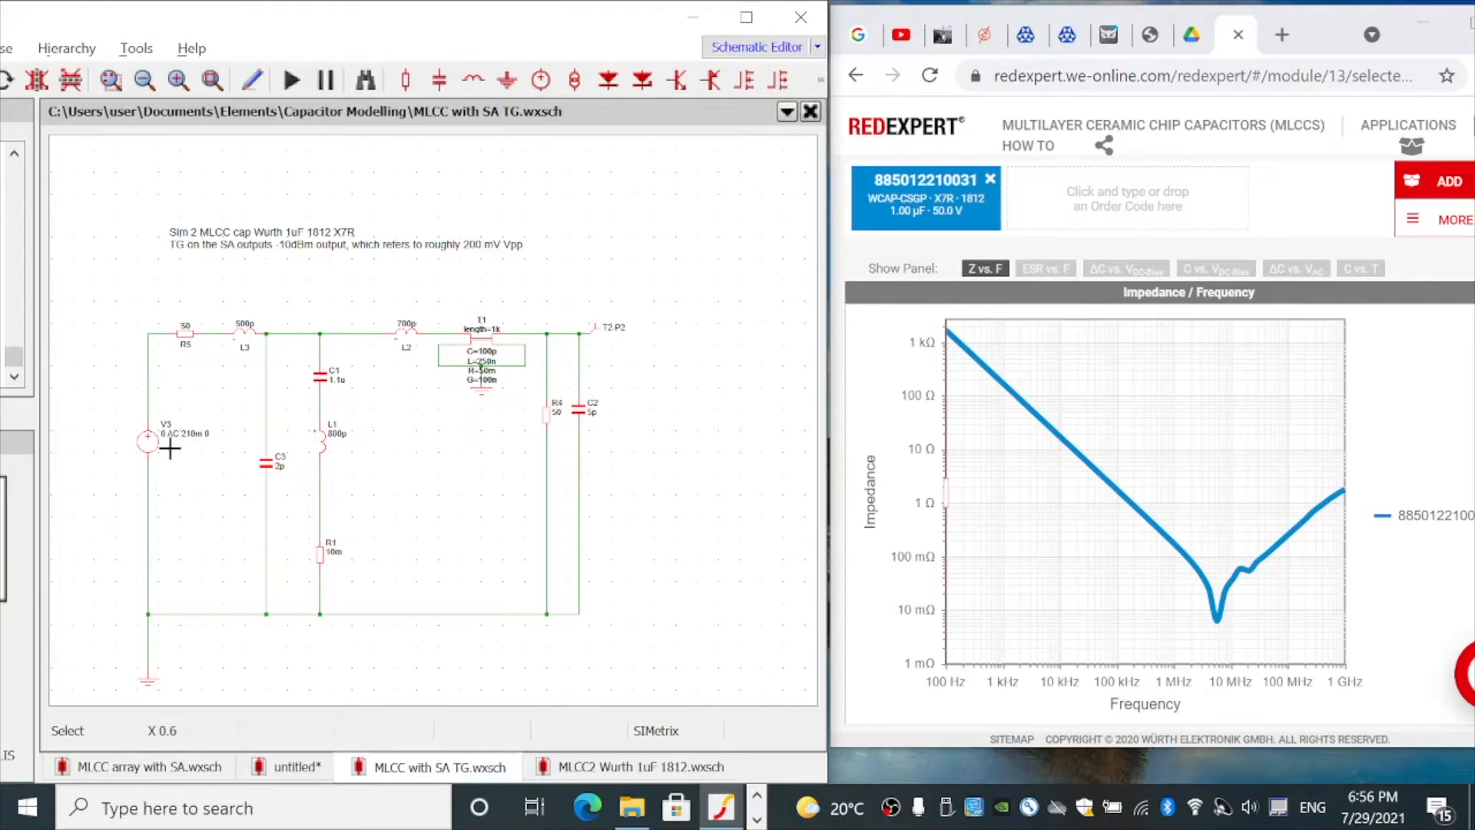
{"action": "mouse_move", "coordinate": [196, 450]}
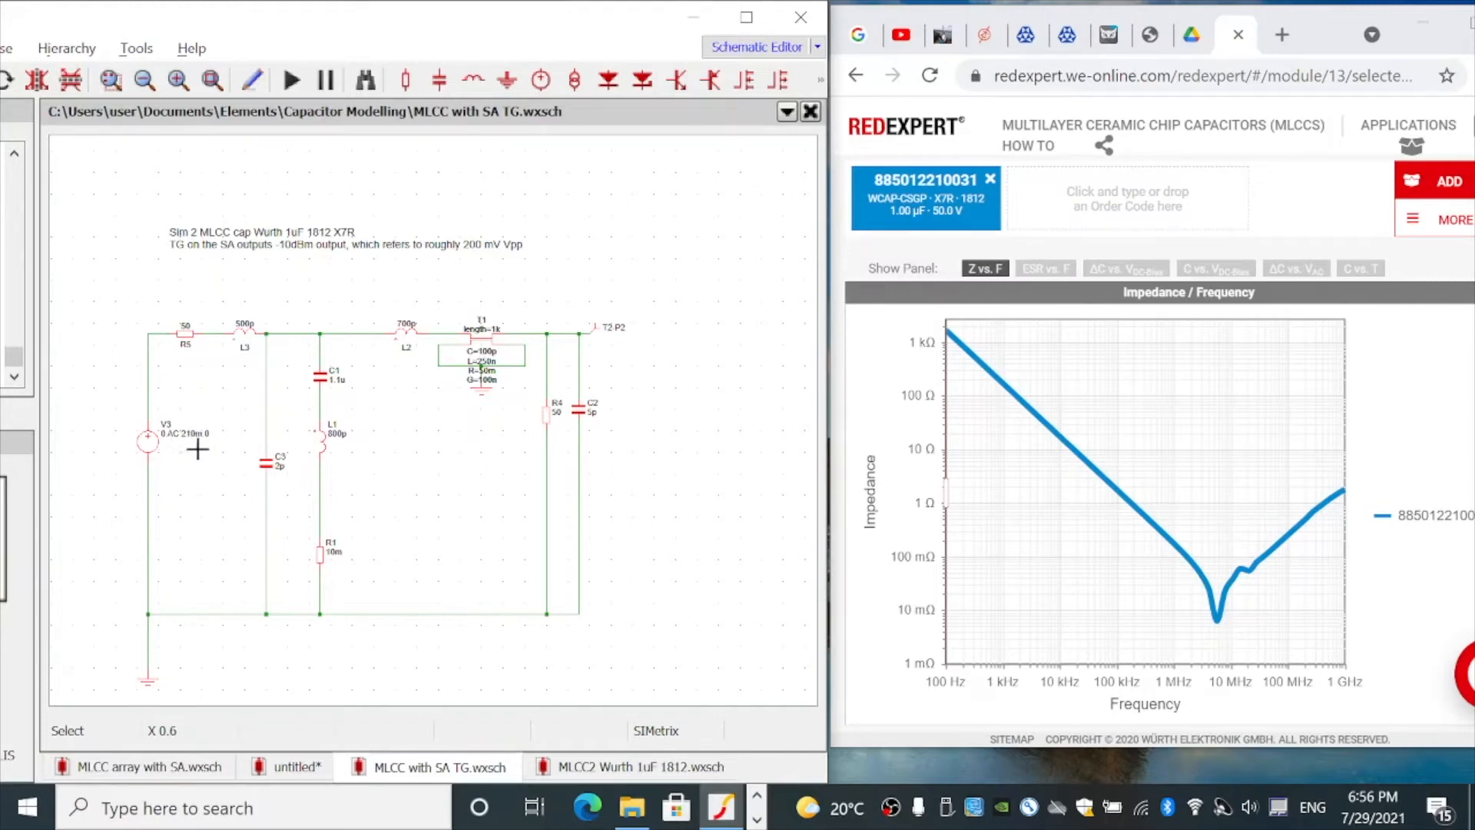
{"action": "mouse_move", "coordinate": [148, 440]}
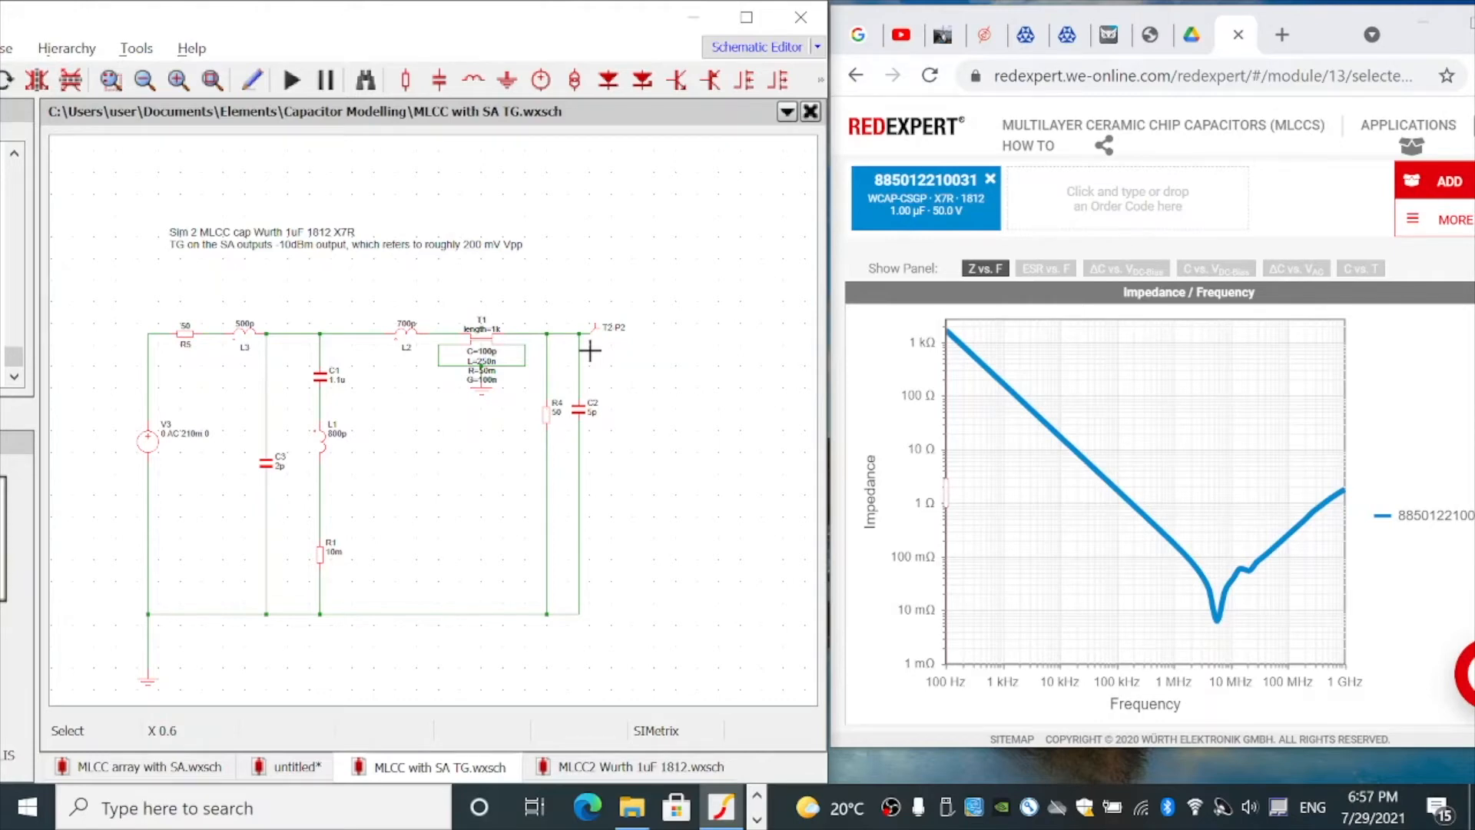
{"action": "mouse_move", "coordinate": [561, 364]}
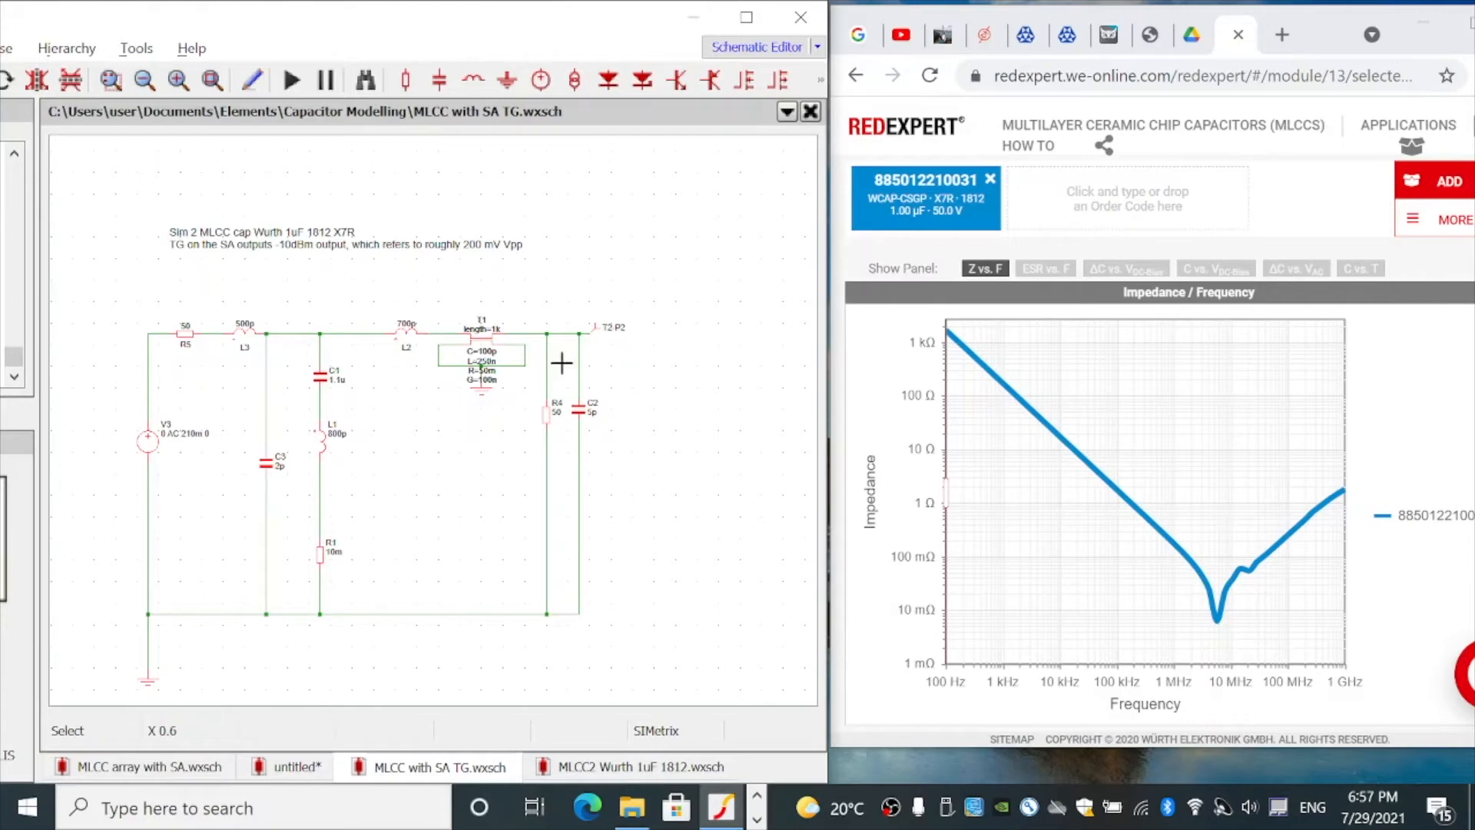
{"action": "mouse_move", "coordinate": [478, 517]}
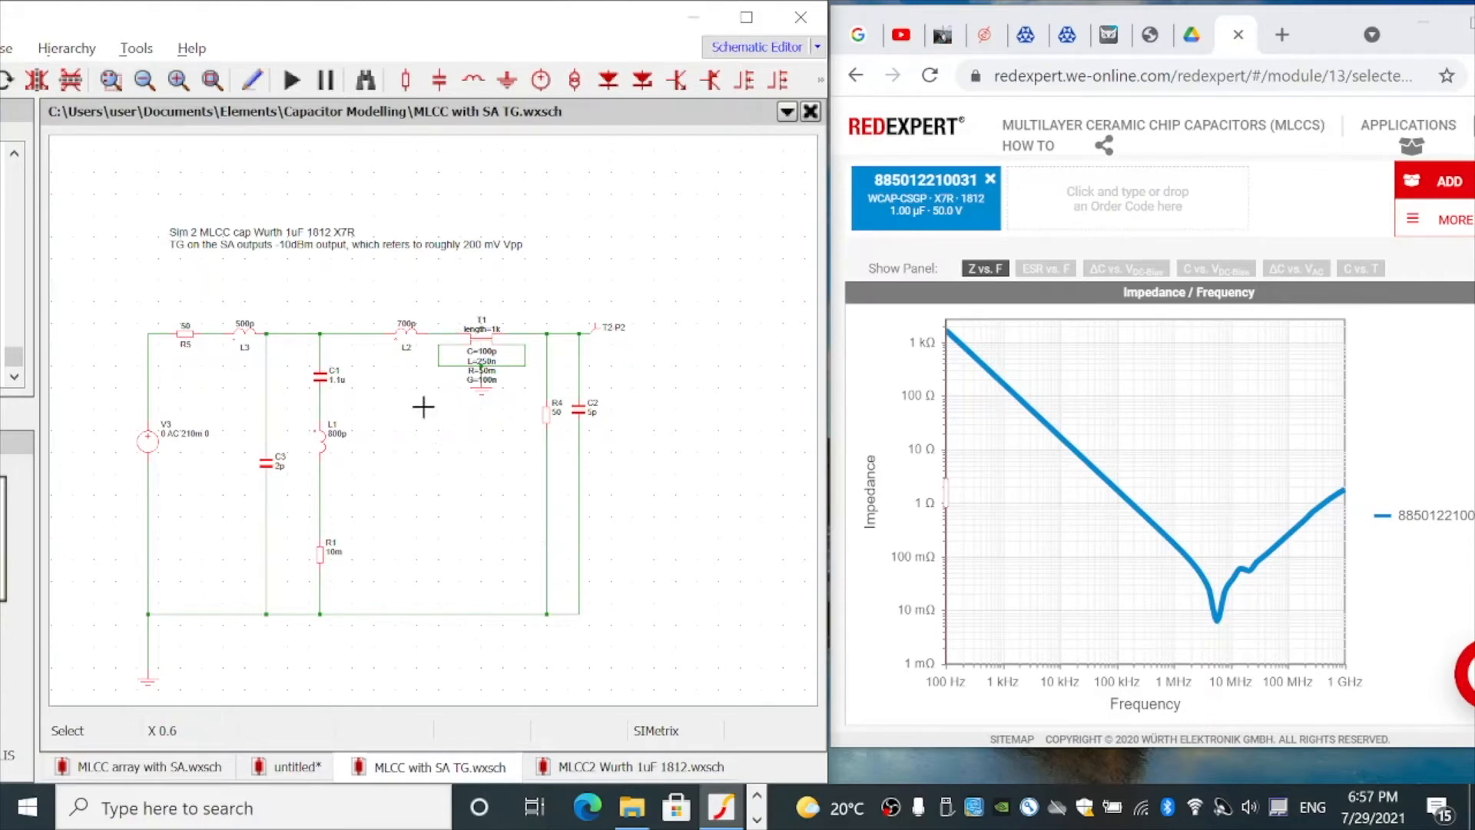
{"action": "left_click", "coordinate": [481, 341]}
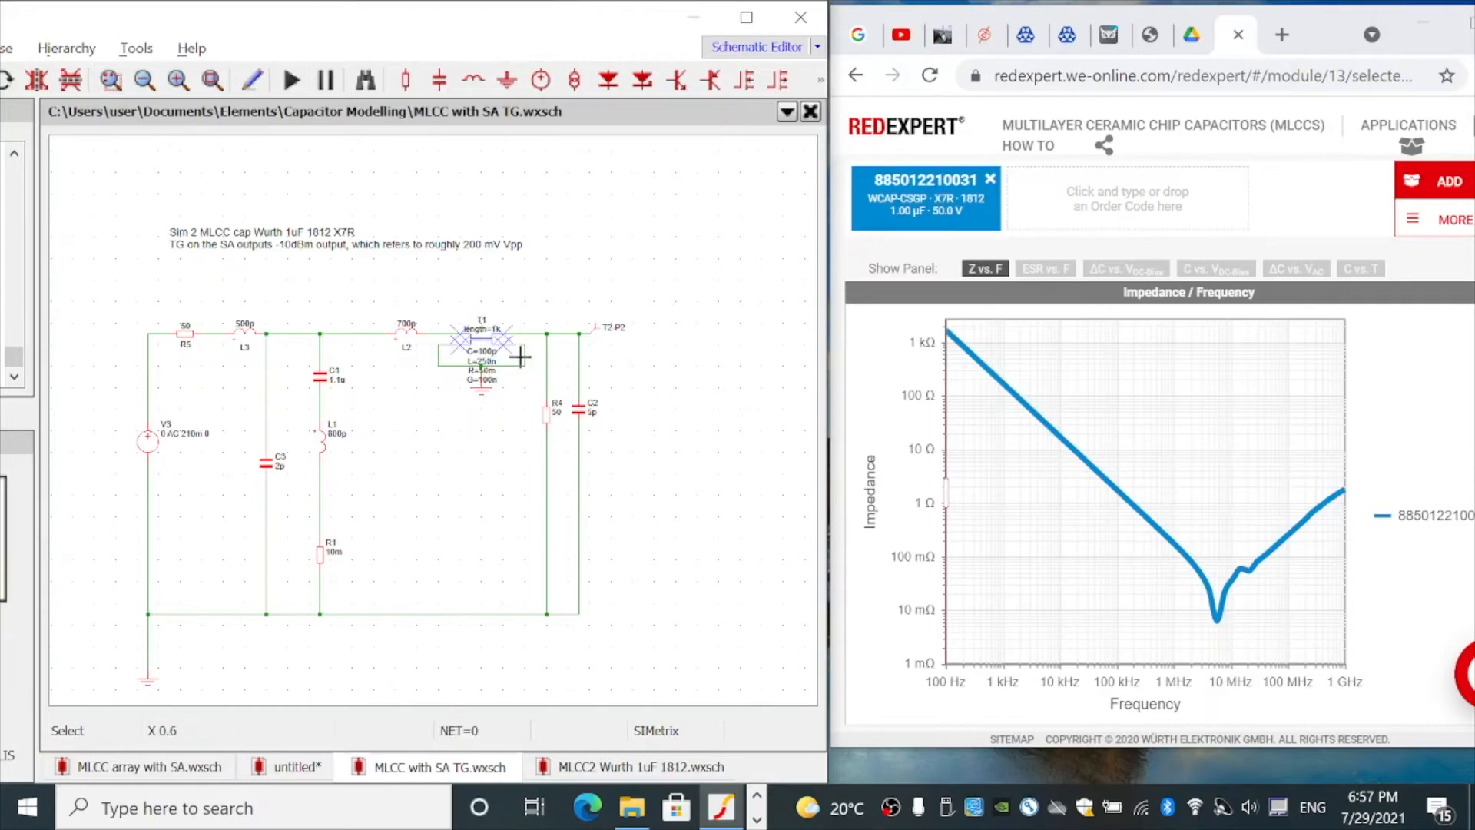
{"action": "left_click_drag", "start_coordinate": [517, 357], "coordinate": [535, 535]}
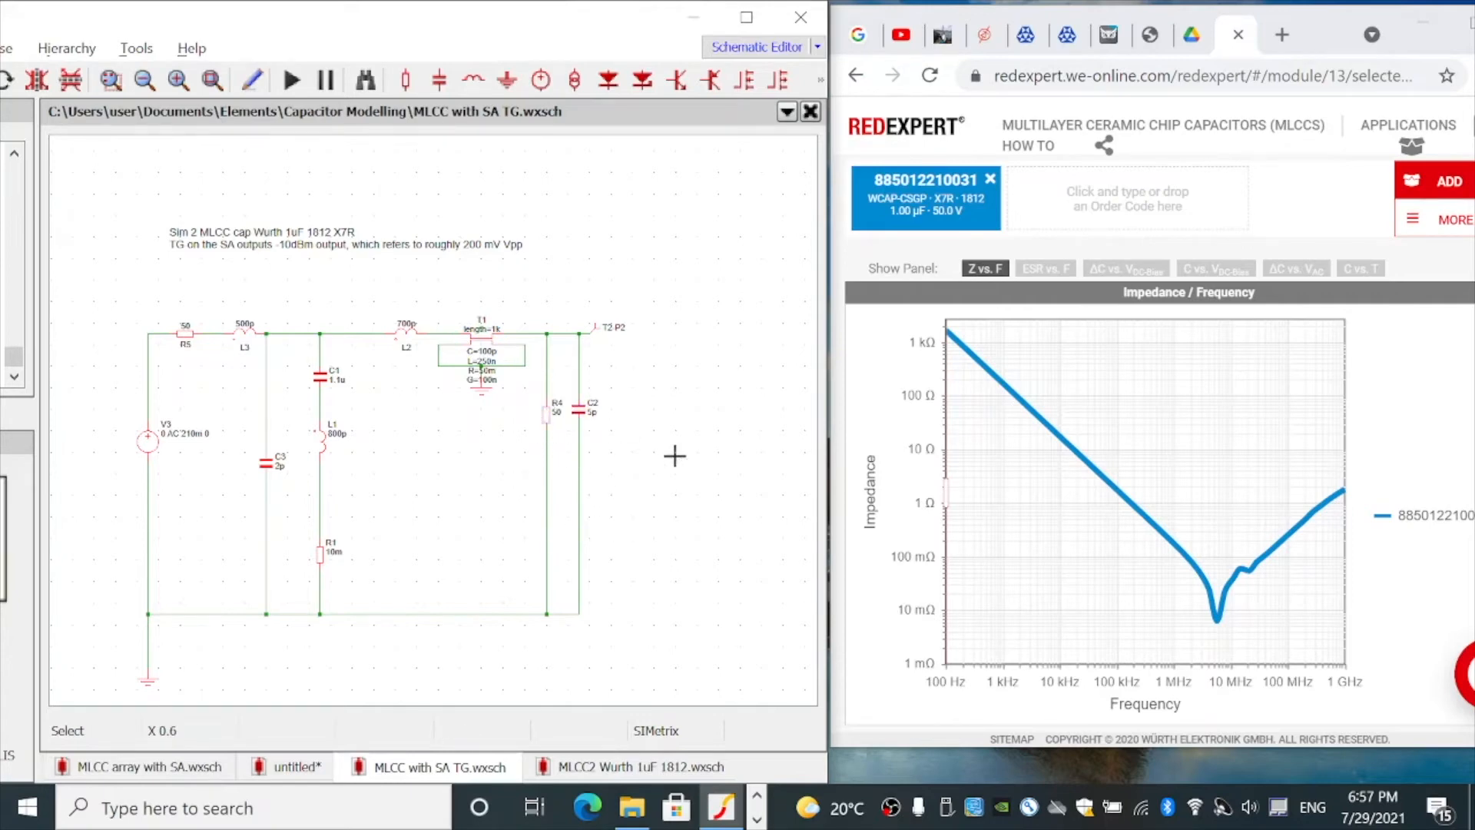
{"action": "mouse_move", "coordinate": [545, 422]}
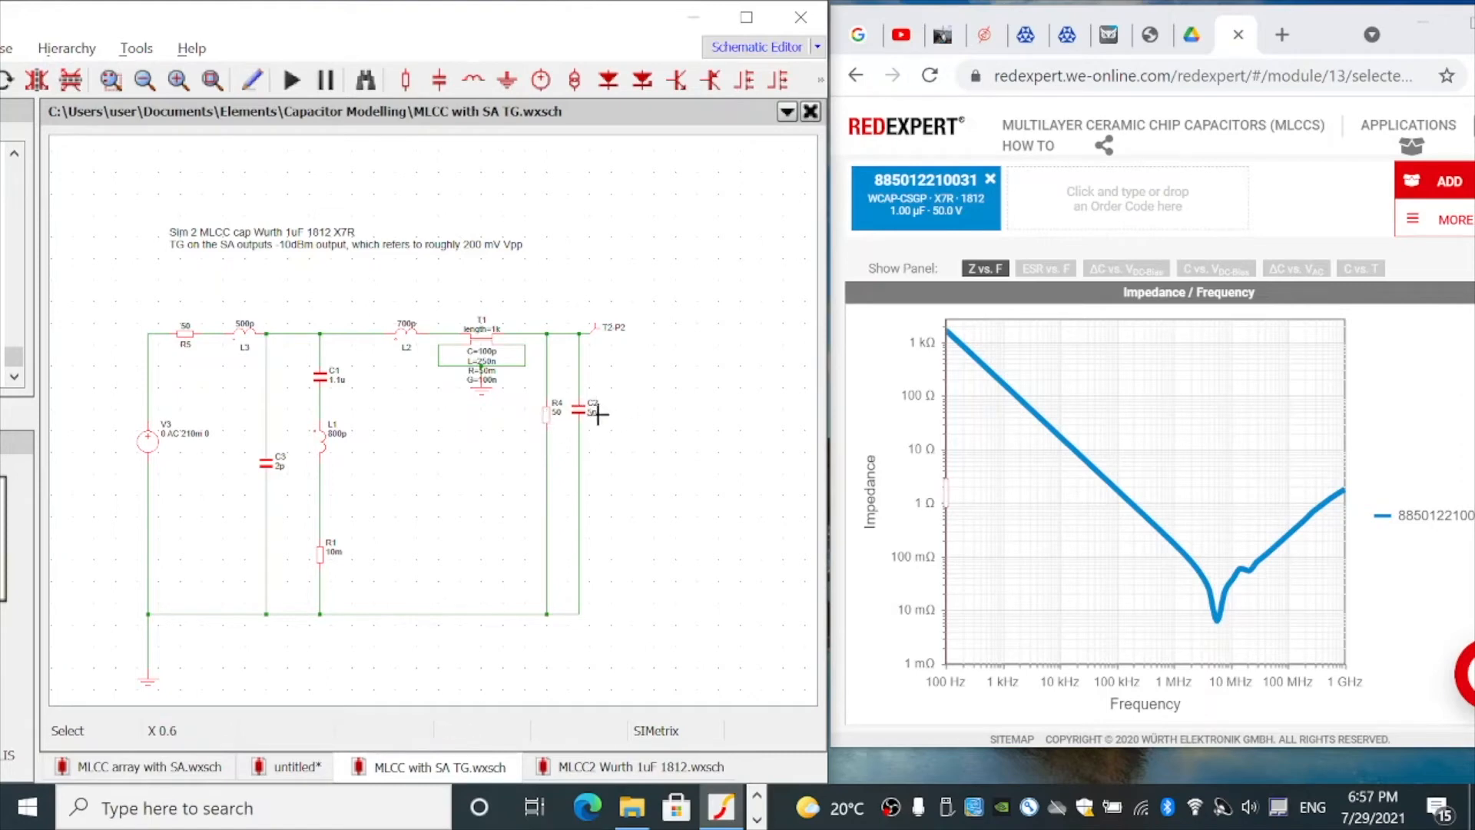
{"action": "mouse_move", "coordinate": [200, 356]}
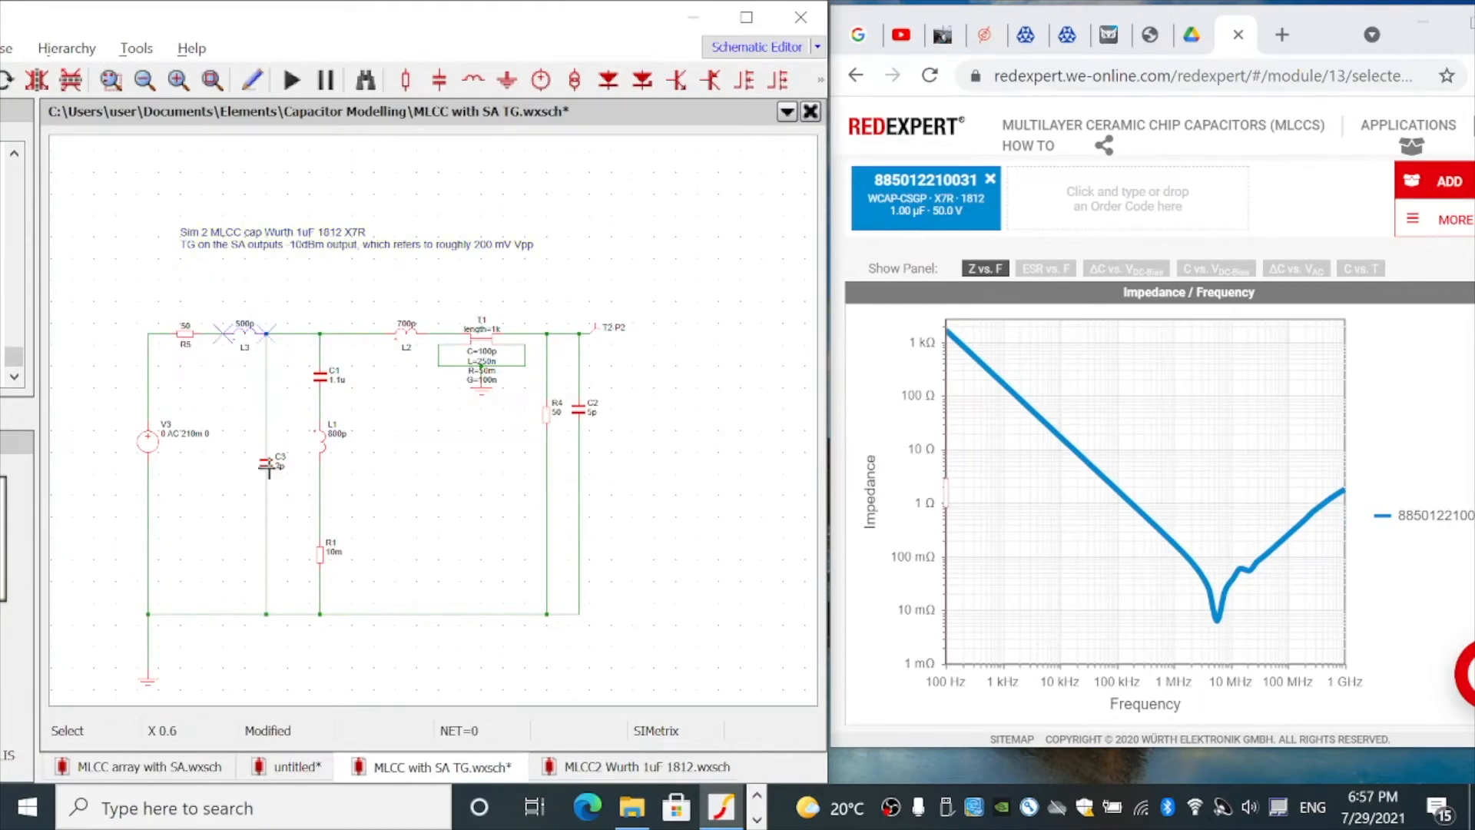
{"action": "mouse_move", "coordinate": [409, 337]}
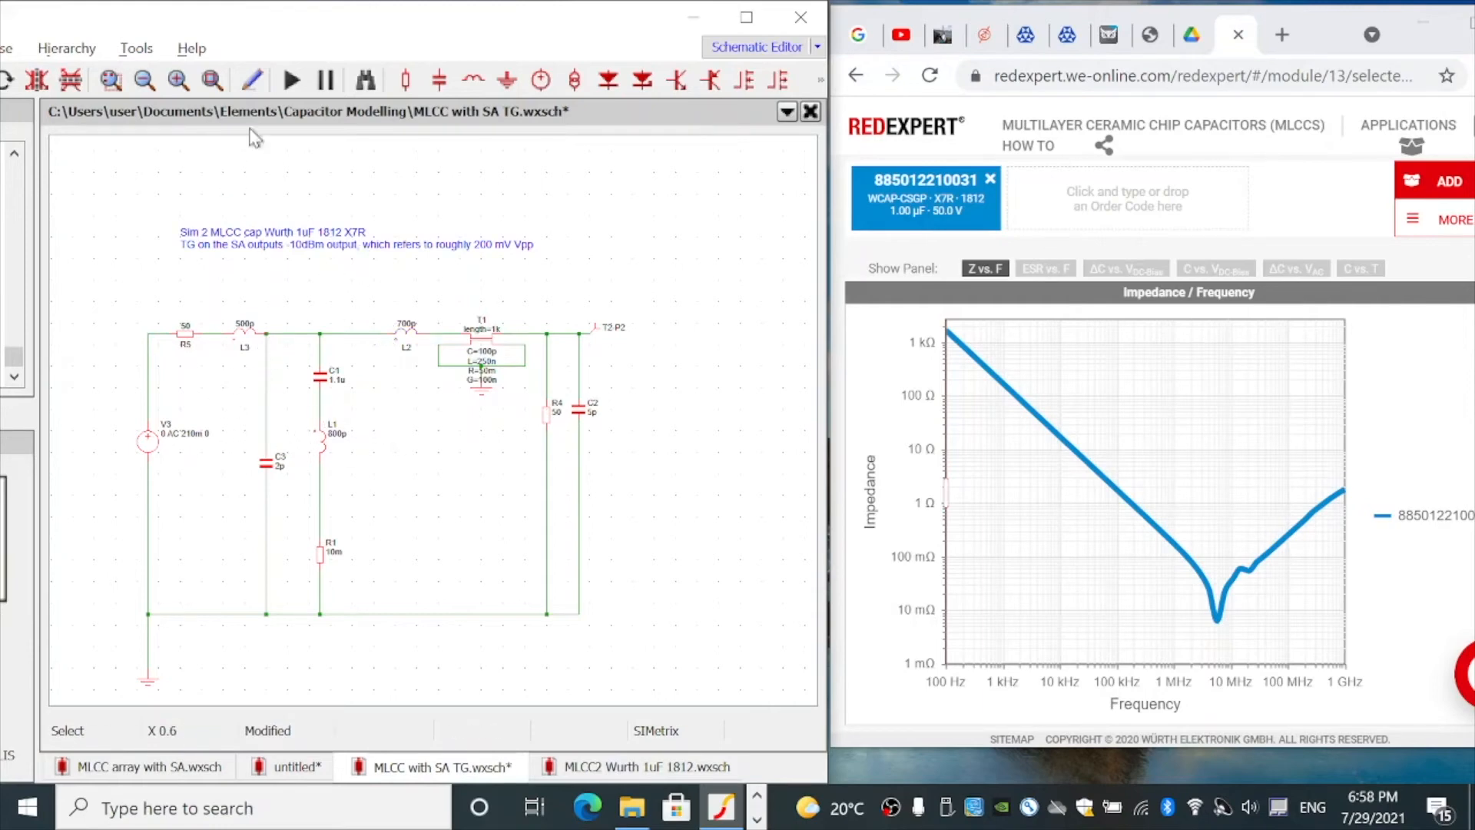
Run the tracking-generator circuit's AC analysis and close the Simulator Complete dialog
{"action": "left_click", "coordinate": [290, 80]}
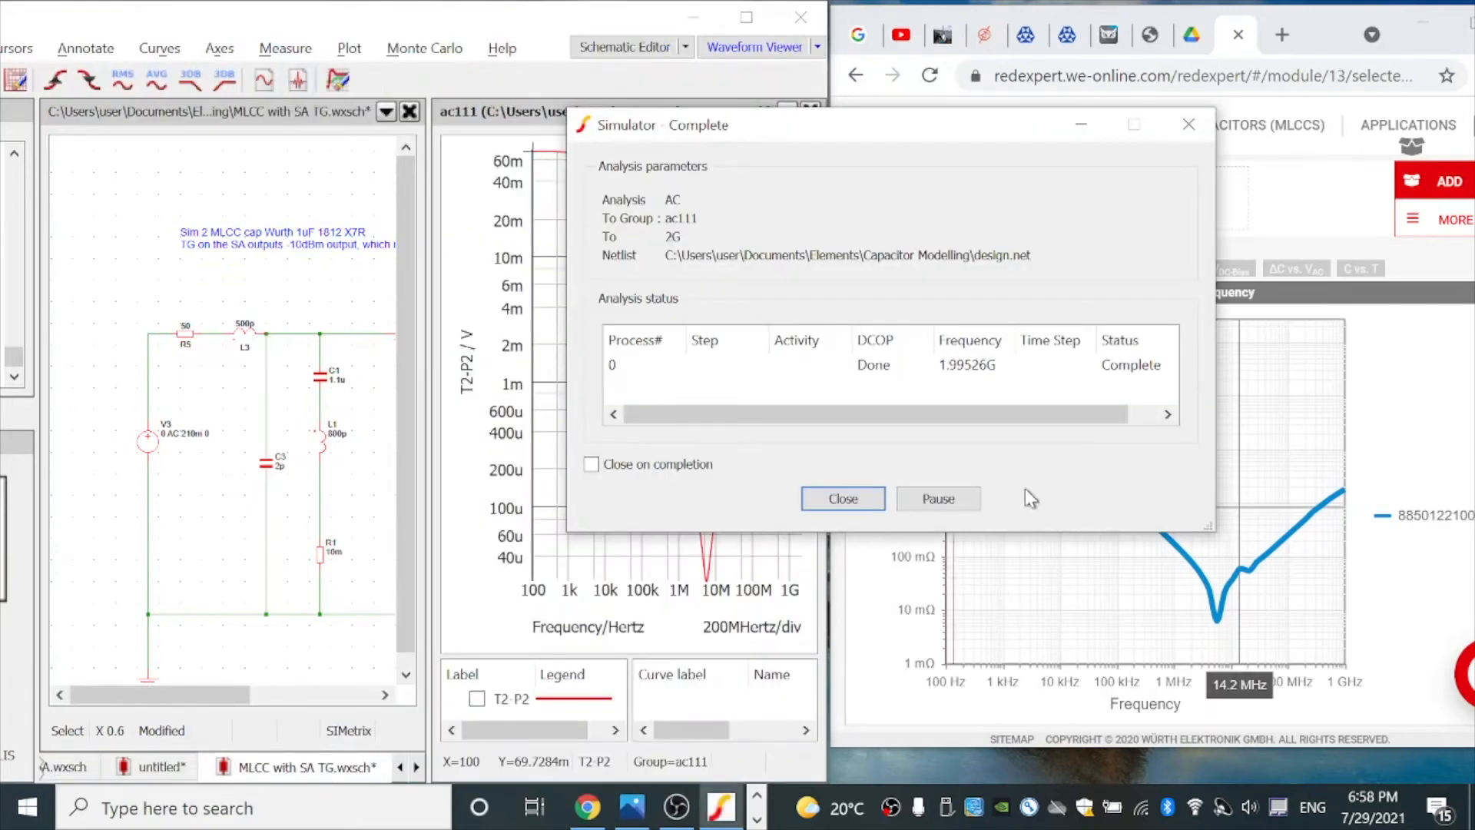
{"action": "left_click", "coordinate": [841, 498]}
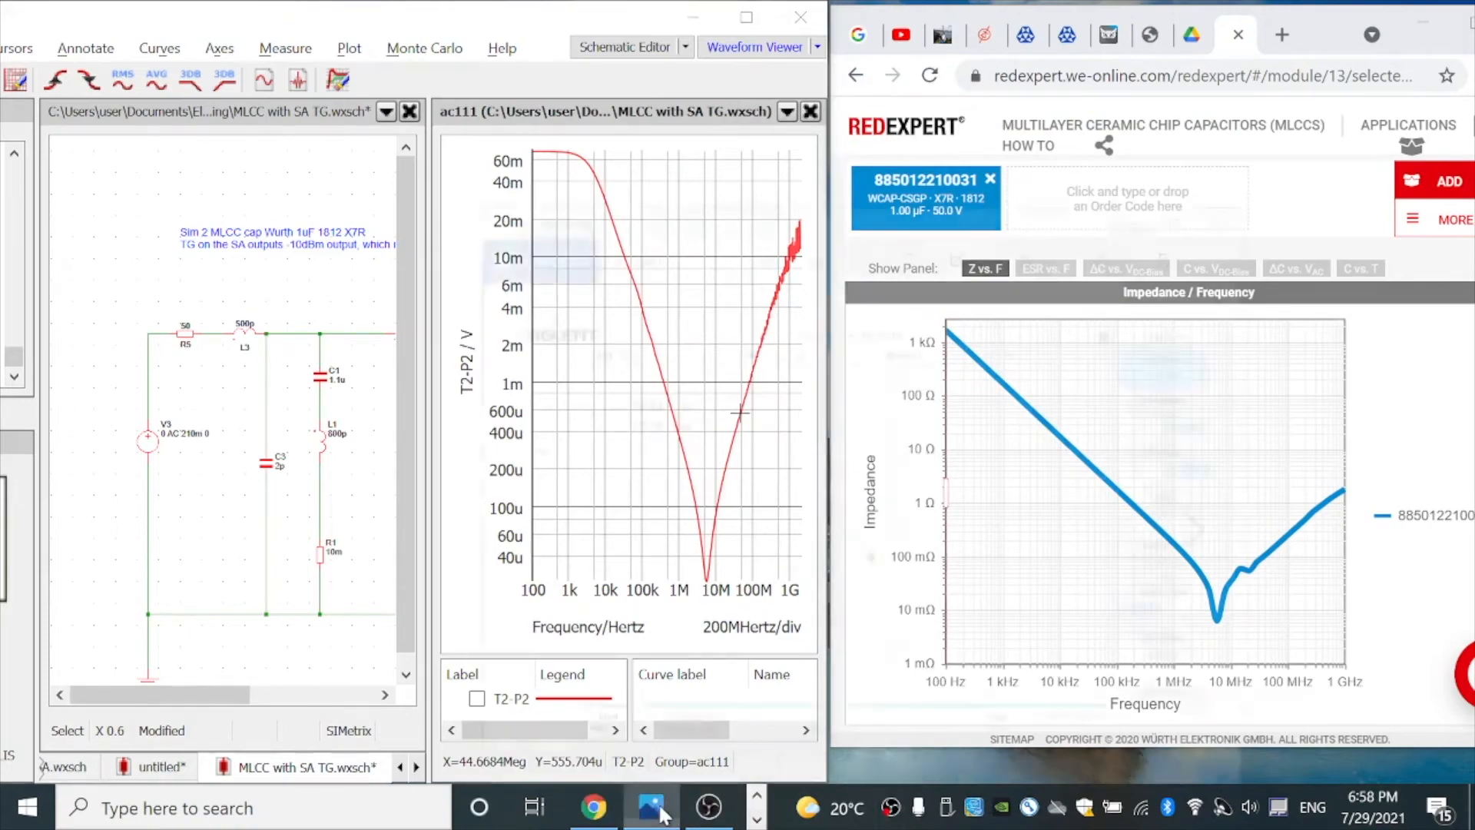
Open the Siglent analyzer screenshot PNG1.png from the taskbar
{"action": "left_click", "coordinate": [650, 807]}
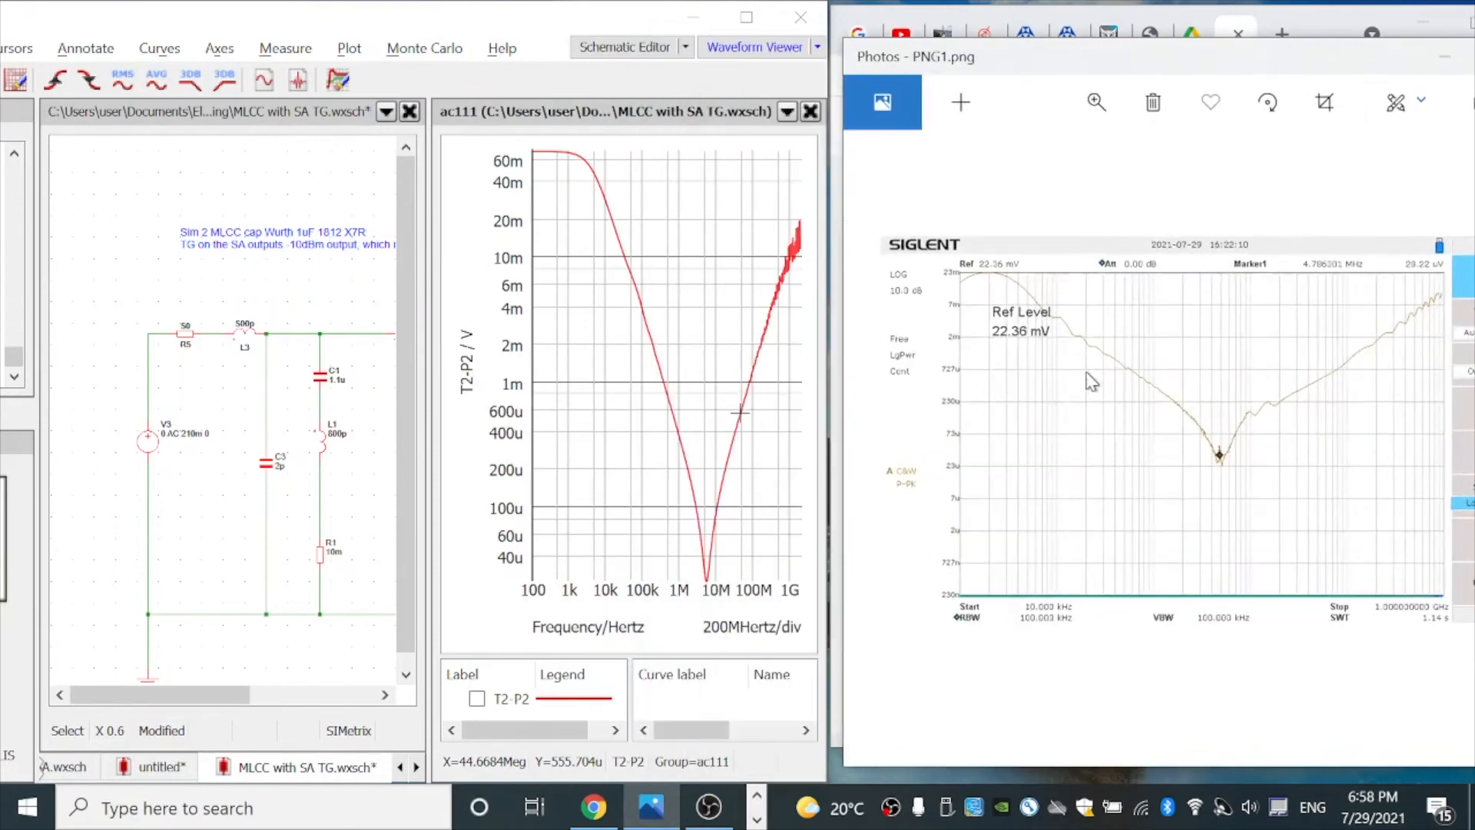
{"action": "mouse_move", "coordinate": [1188, 427]}
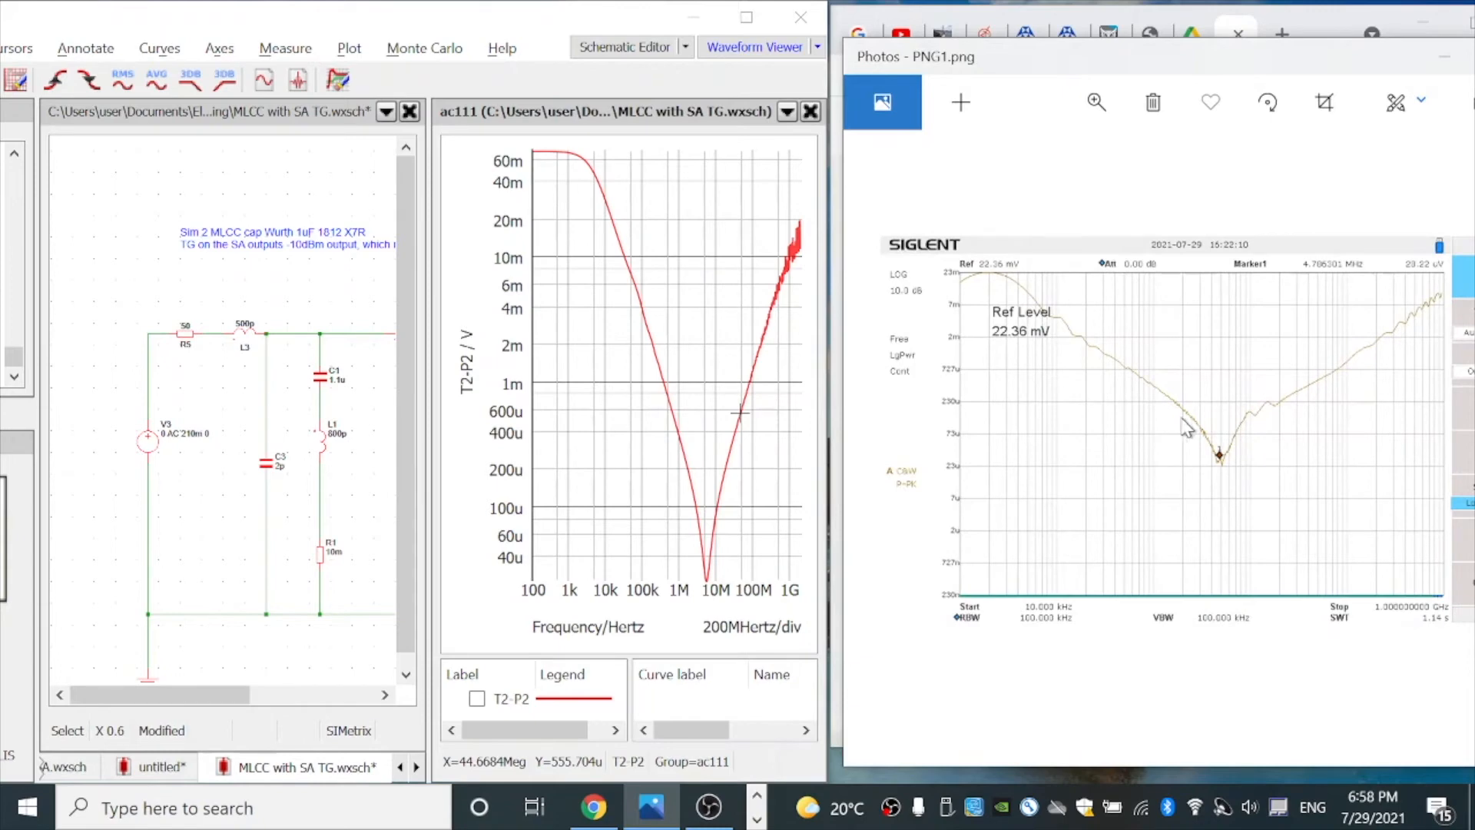
{"action": "mouse_move", "coordinate": [1228, 470]}
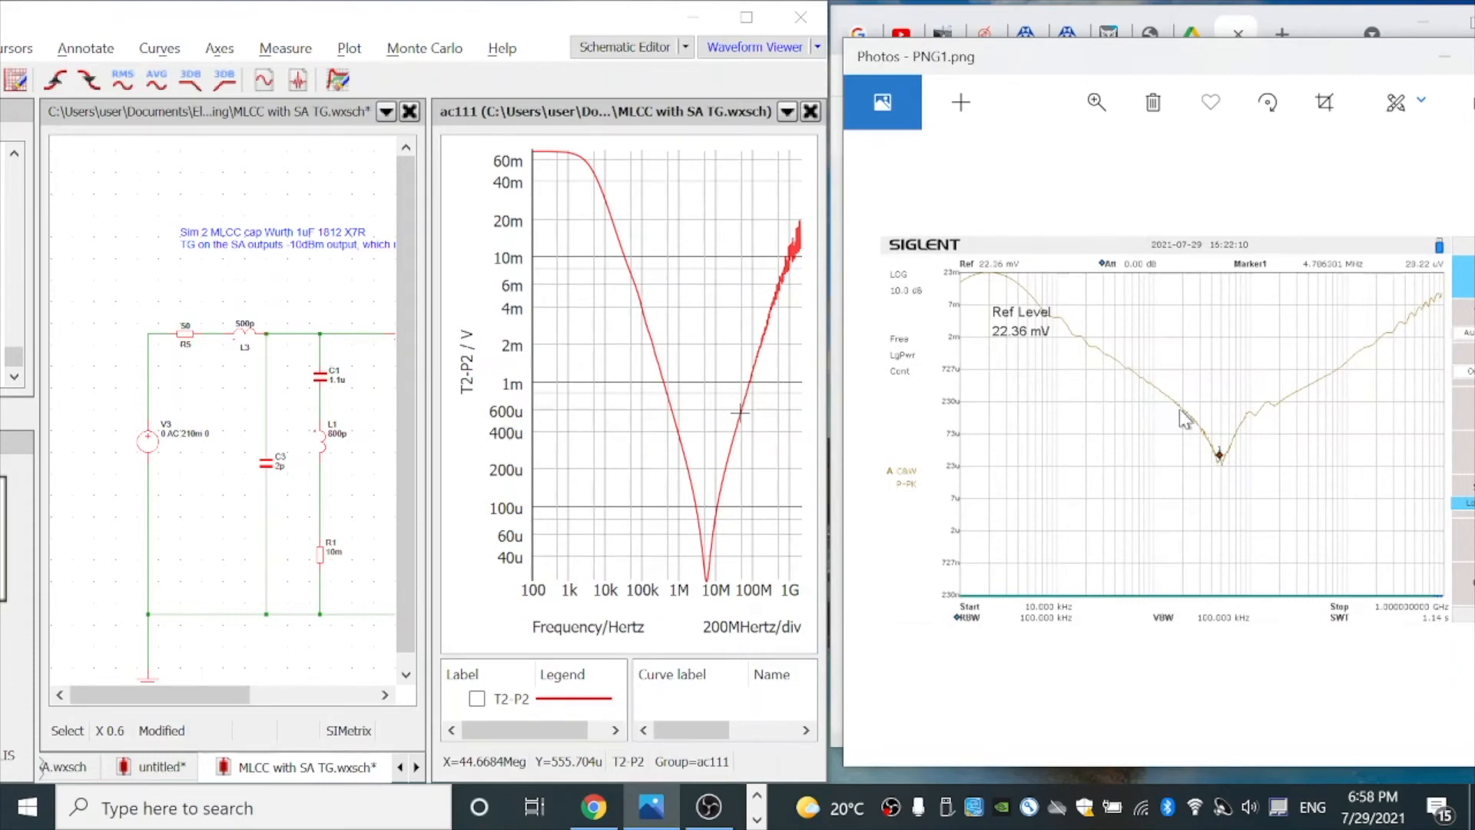
{"action": "mouse_move", "coordinate": [1227, 475]}
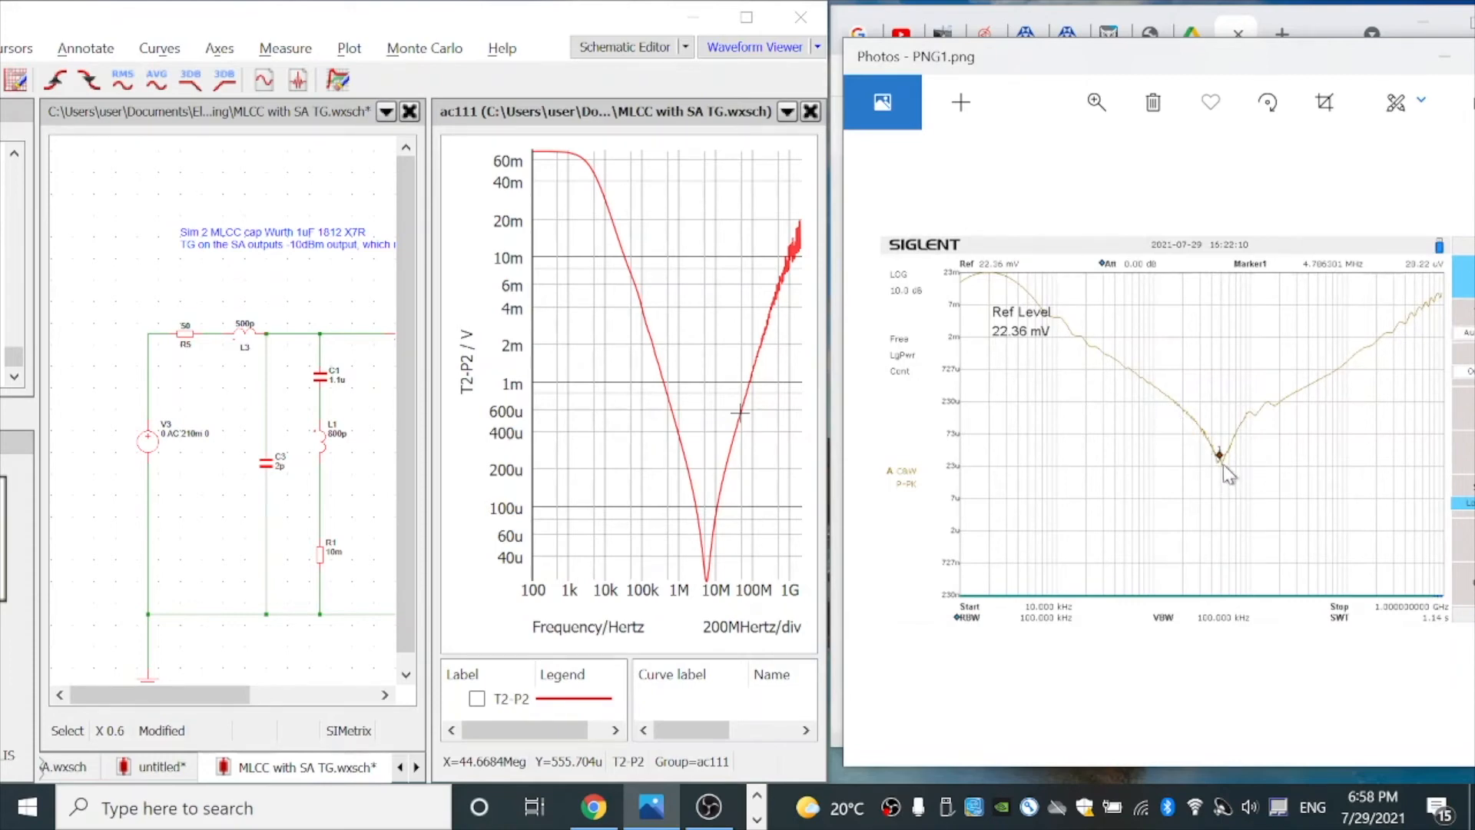
{"action": "mouse_move", "coordinate": [696, 583]}
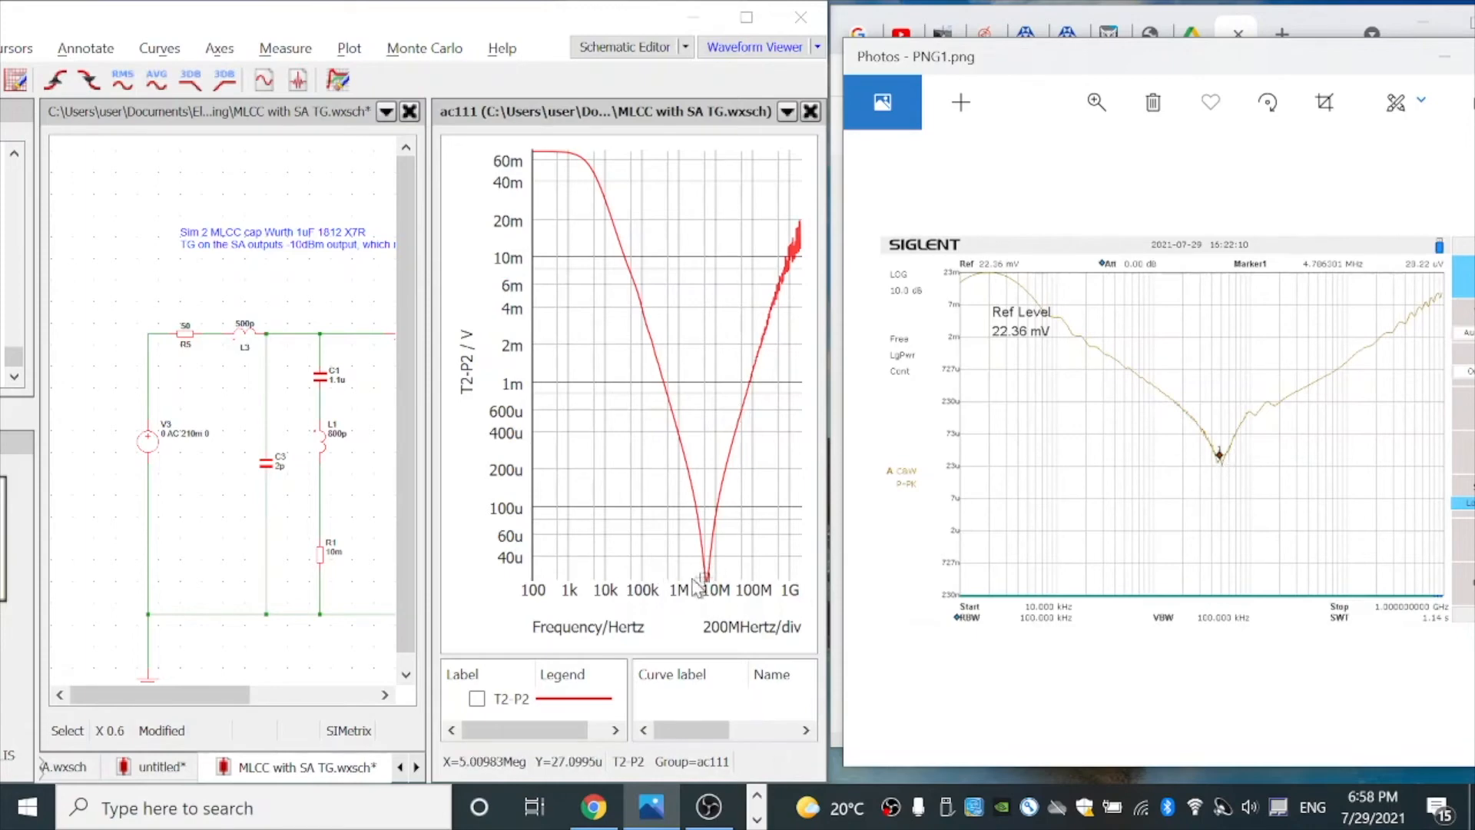
{"action": "mouse_move", "coordinate": [709, 583]}
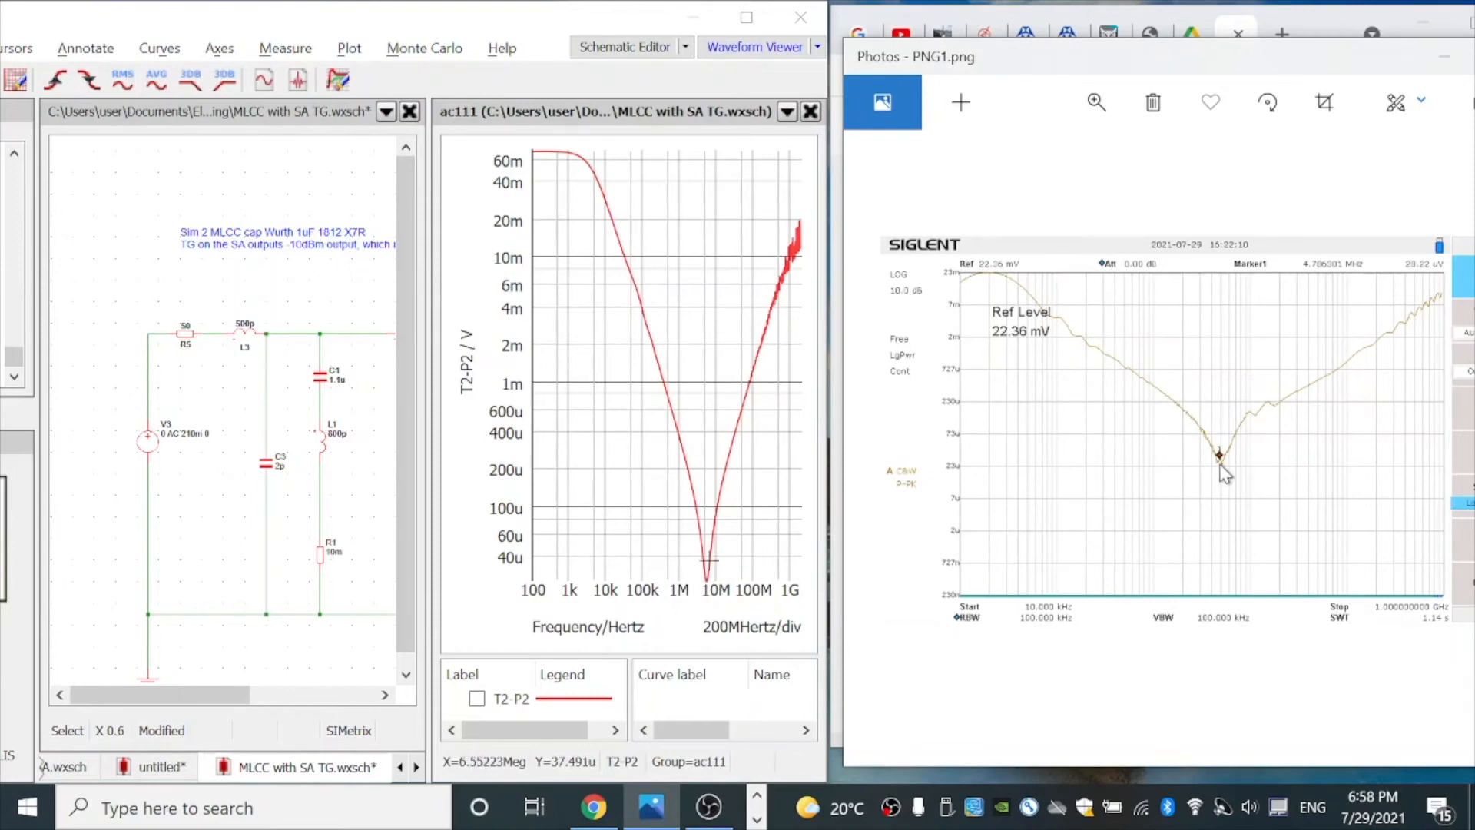
{"action": "mouse_move", "coordinate": [960, 471]}
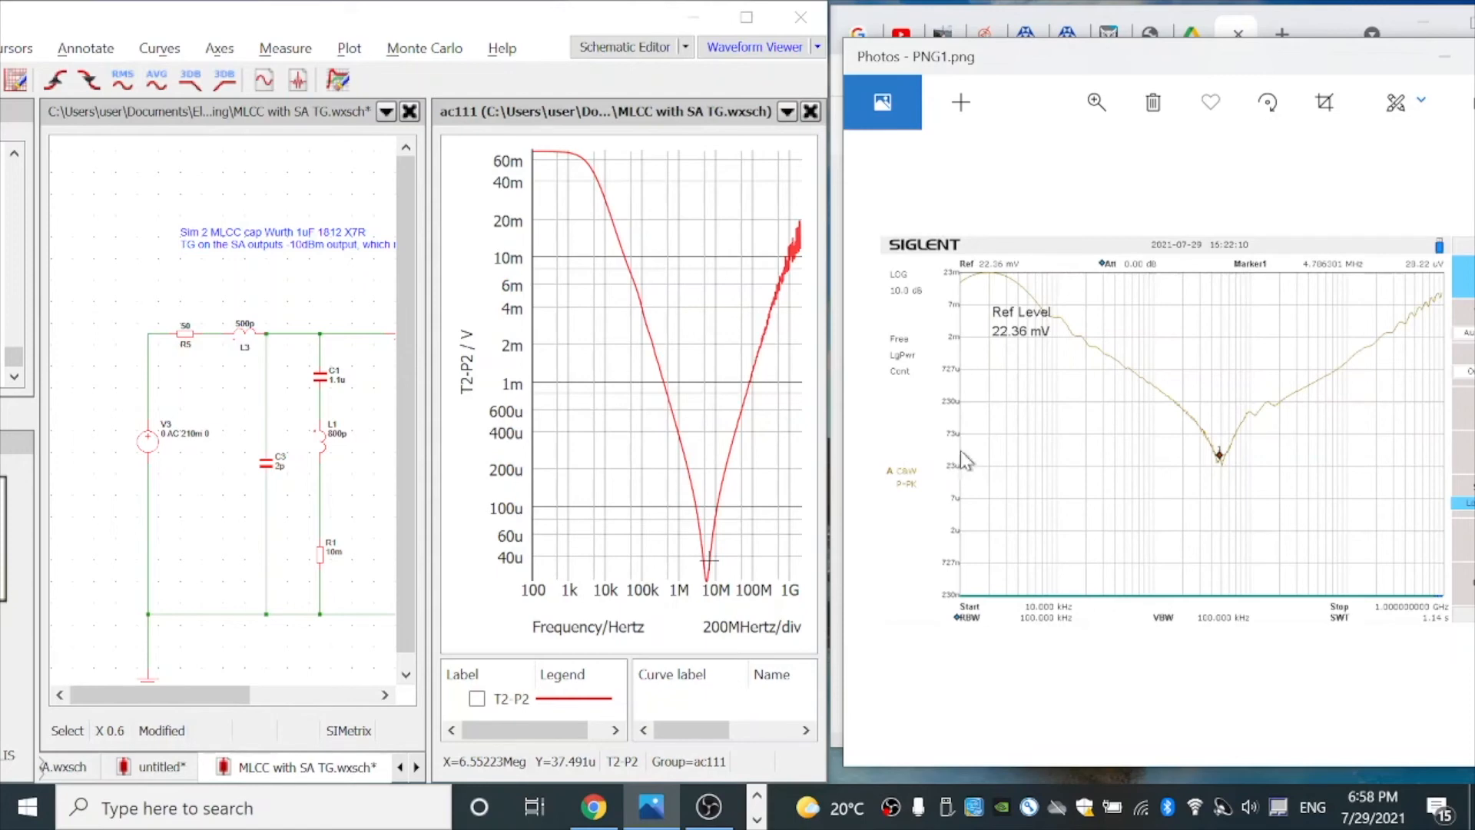
{"action": "mouse_move", "coordinate": [960, 473]}
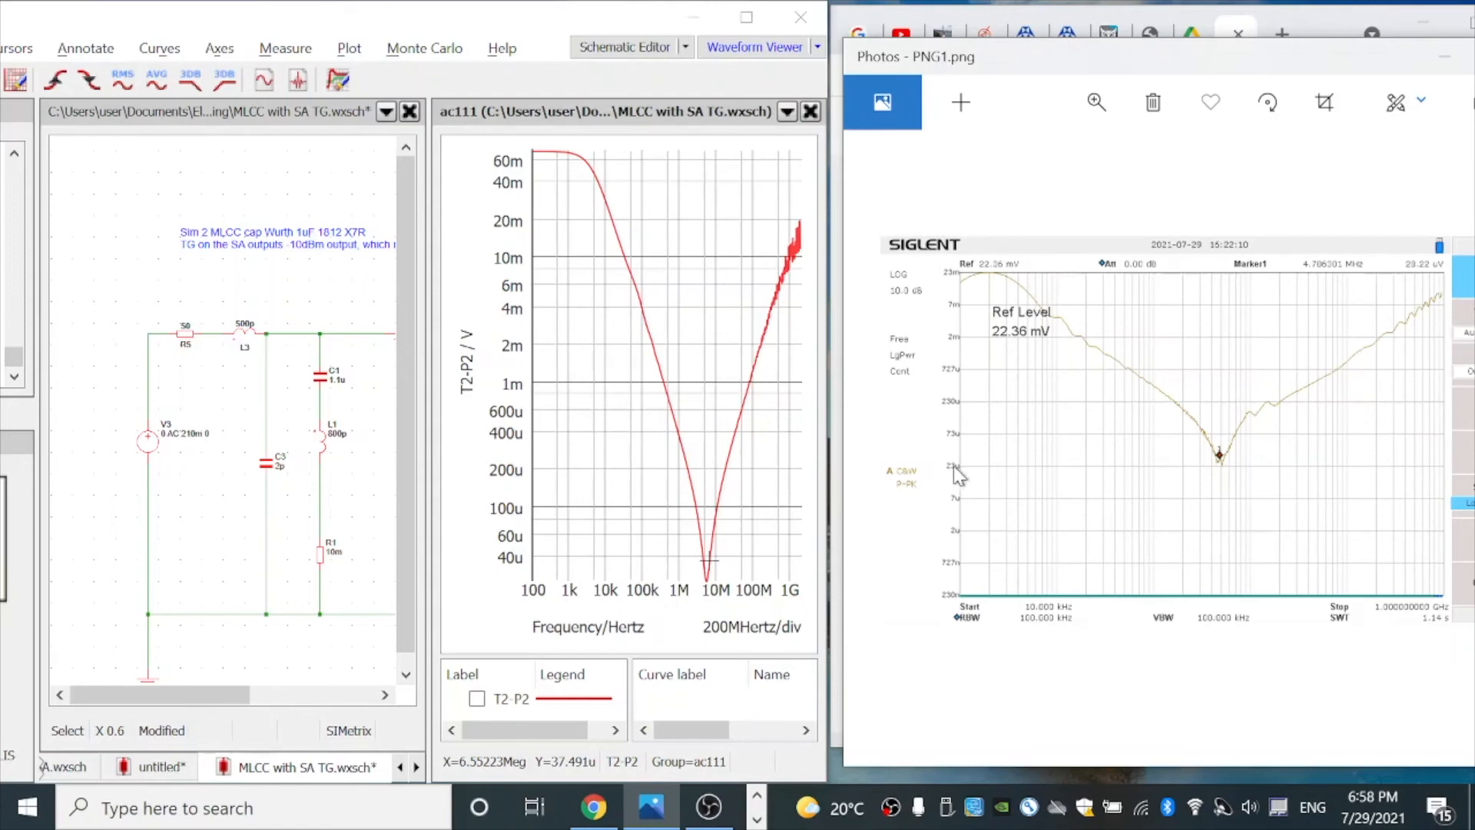
{"action": "mouse_move", "coordinate": [961, 315]}
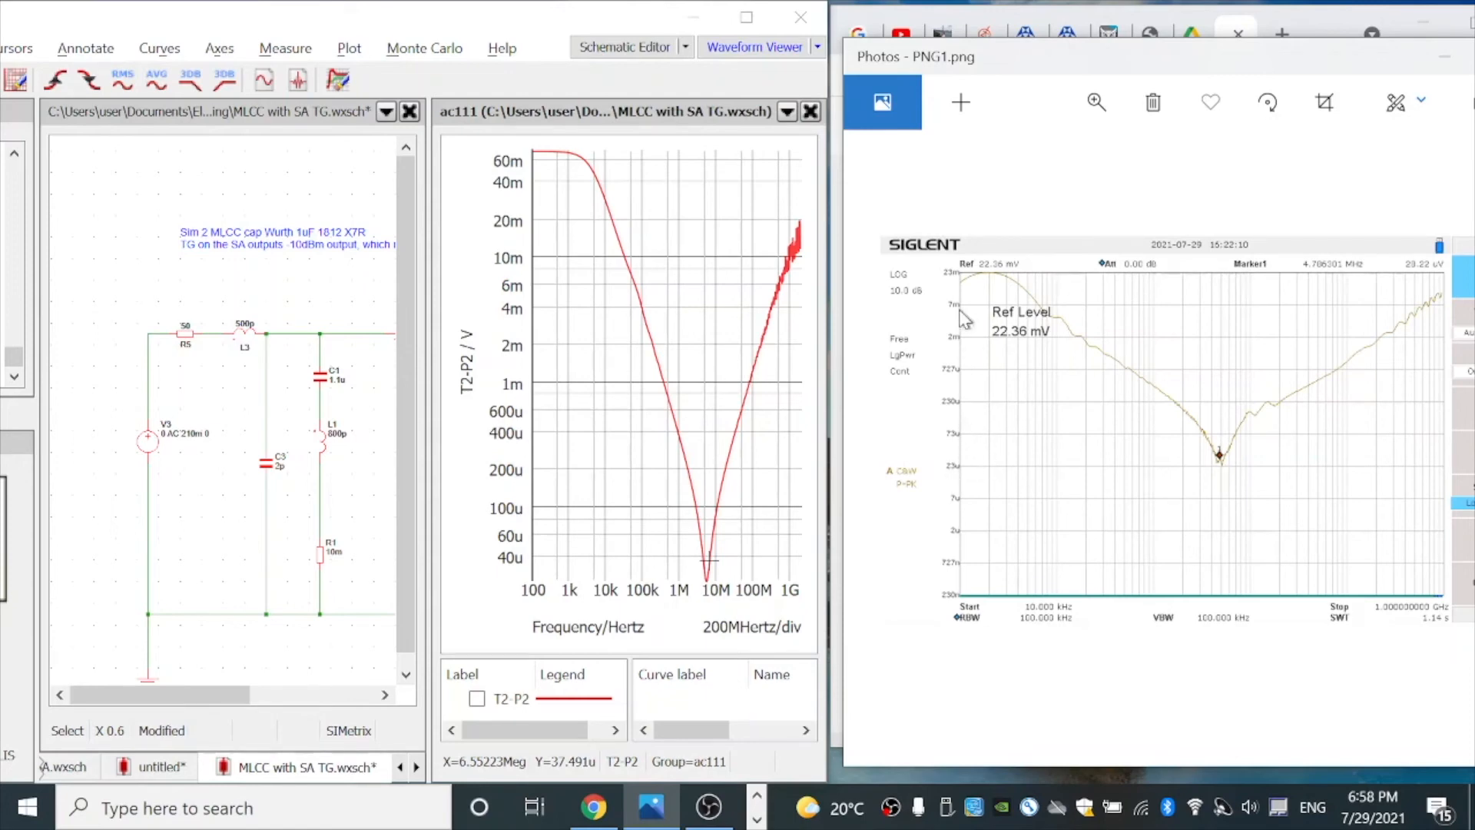
{"action": "mouse_move", "coordinate": [938, 257]}
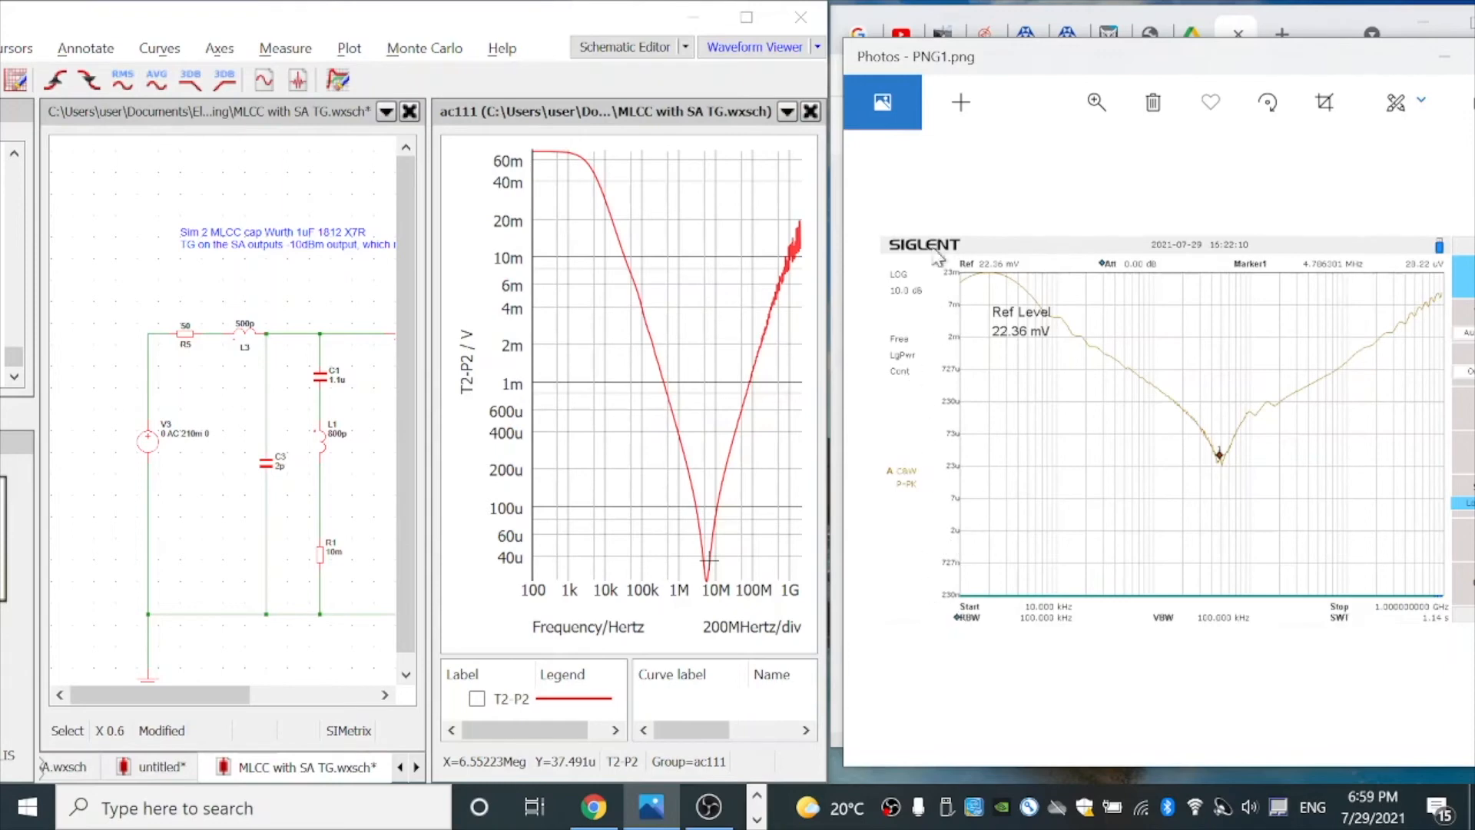
{"action": "mouse_move", "coordinate": [606, 510]}
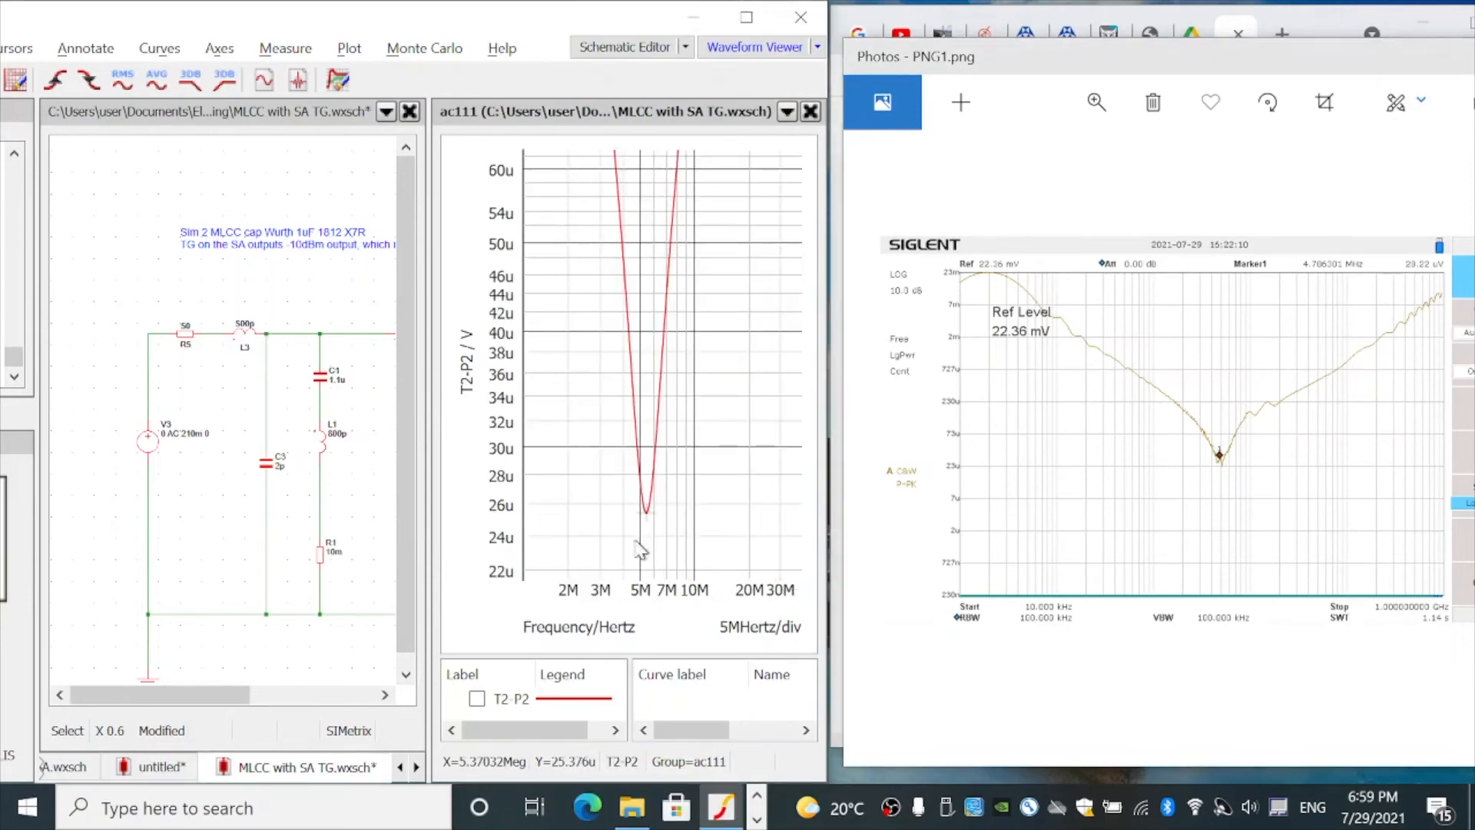
{"action": "mouse_move", "coordinate": [640, 513]}
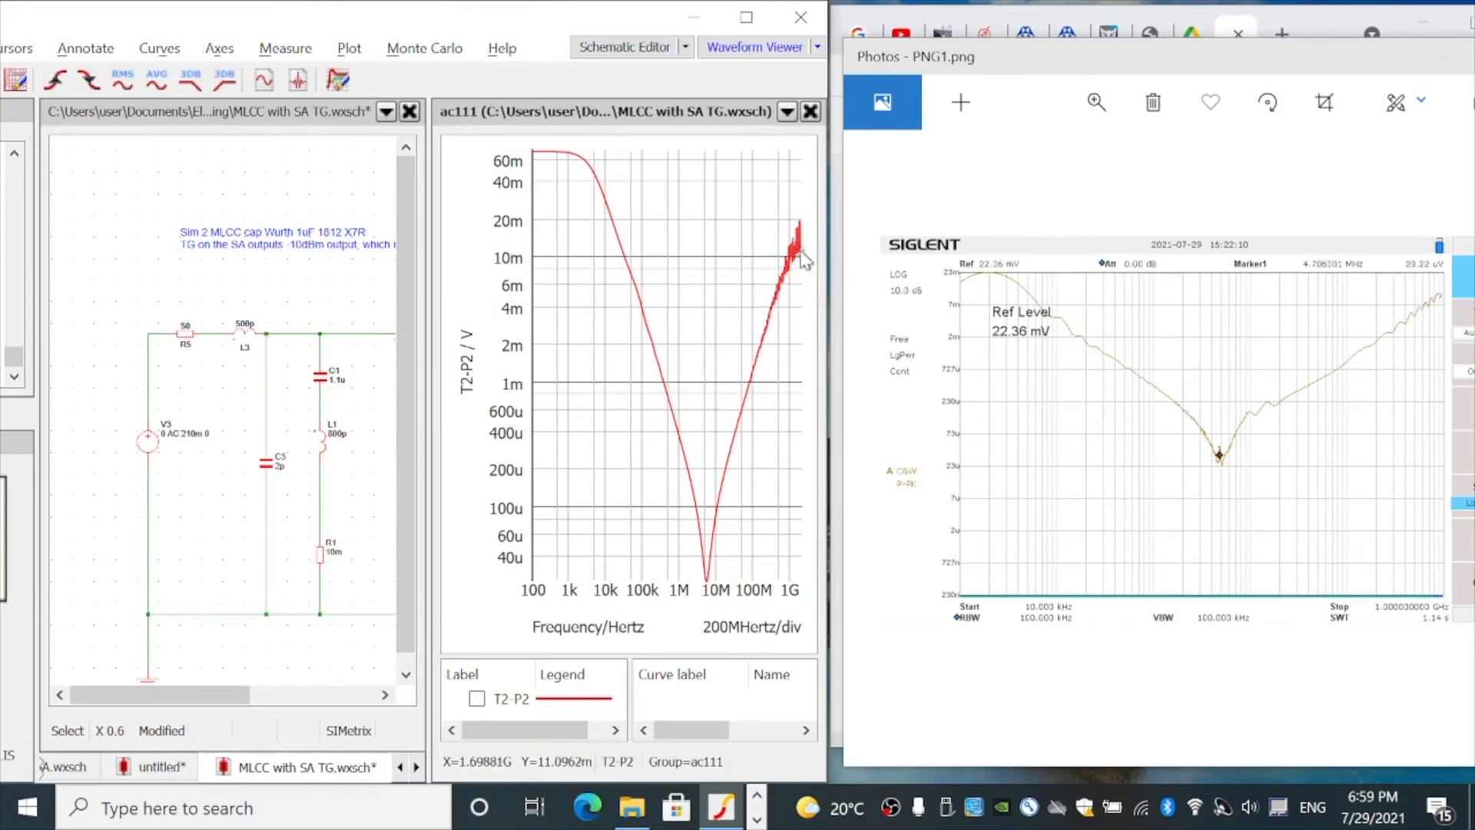
{"action": "mouse_move", "coordinate": [447, 480]}
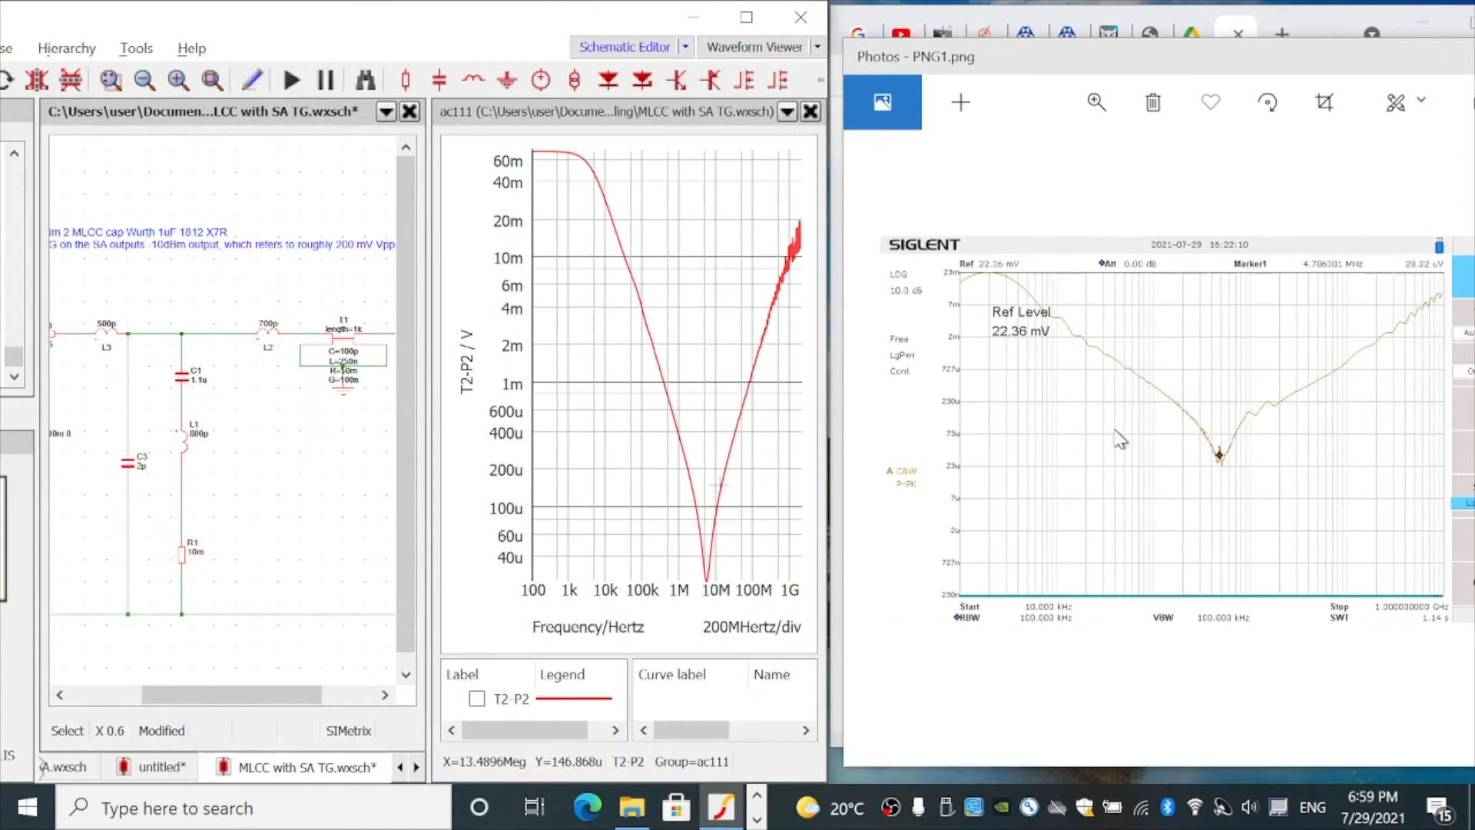
{"action": "mouse_move", "coordinate": [368, 417]}
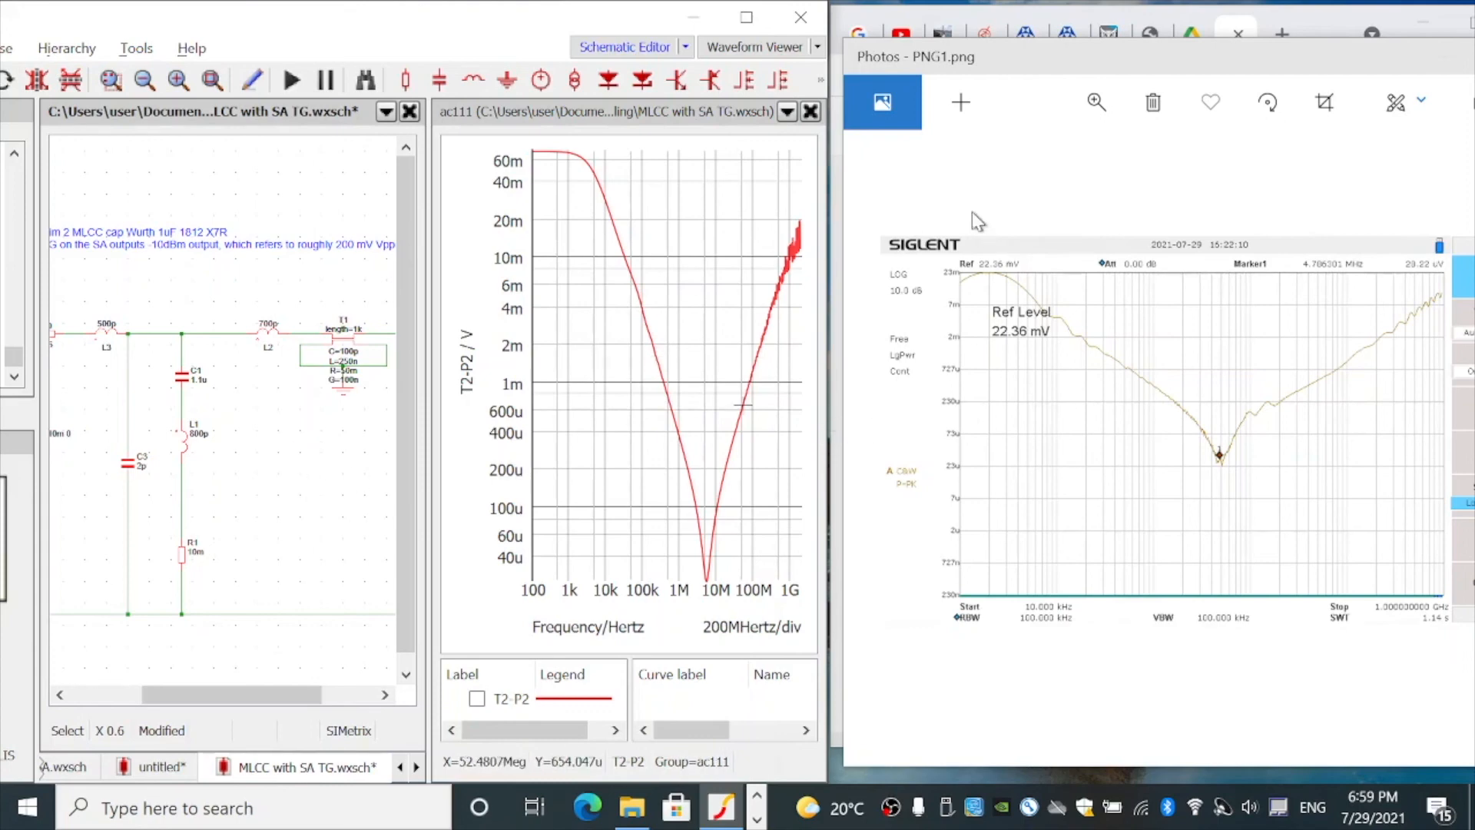
{"action": "mouse_move", "coordinate": [1016, 146]}
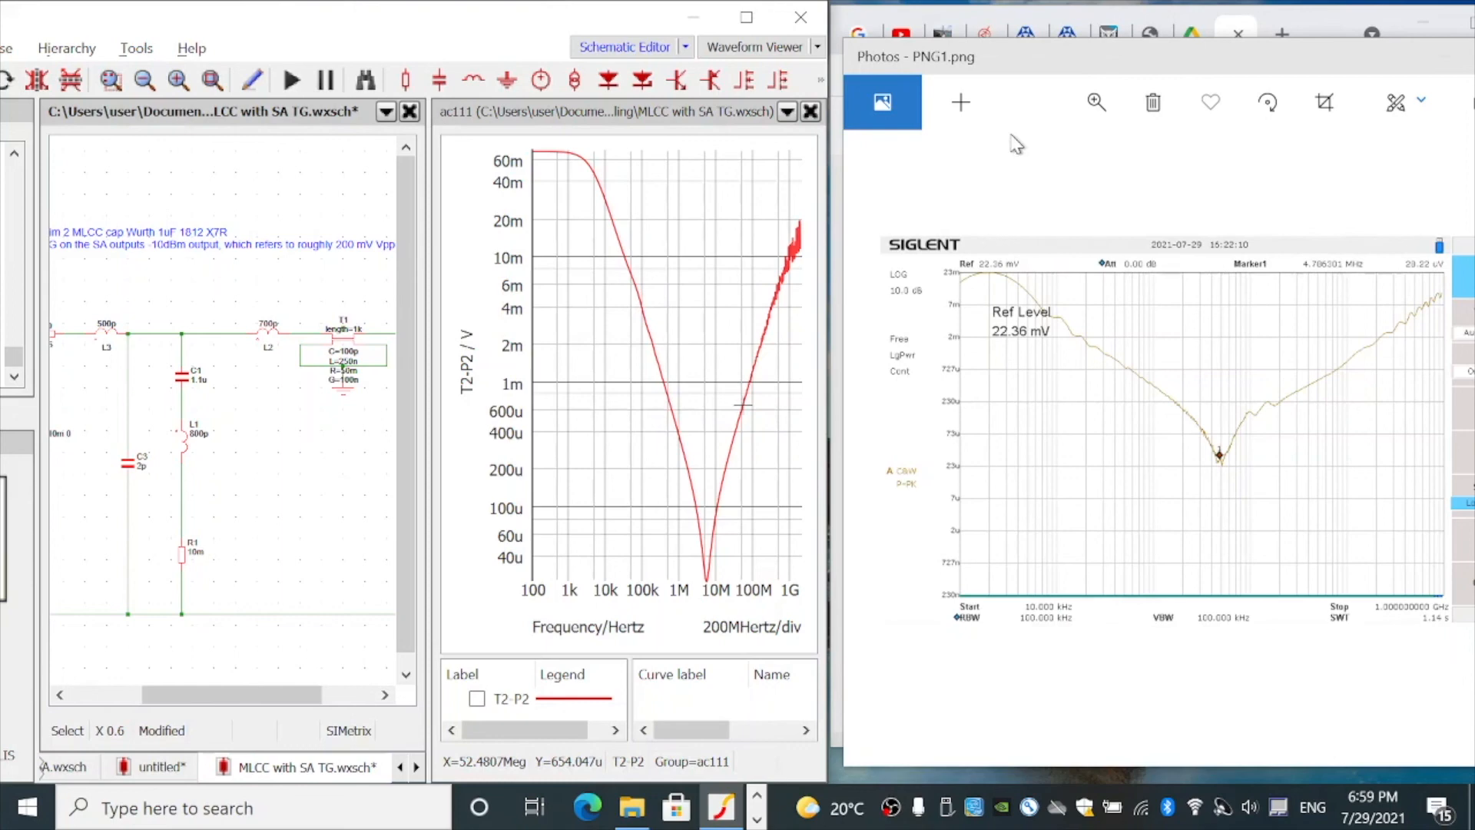